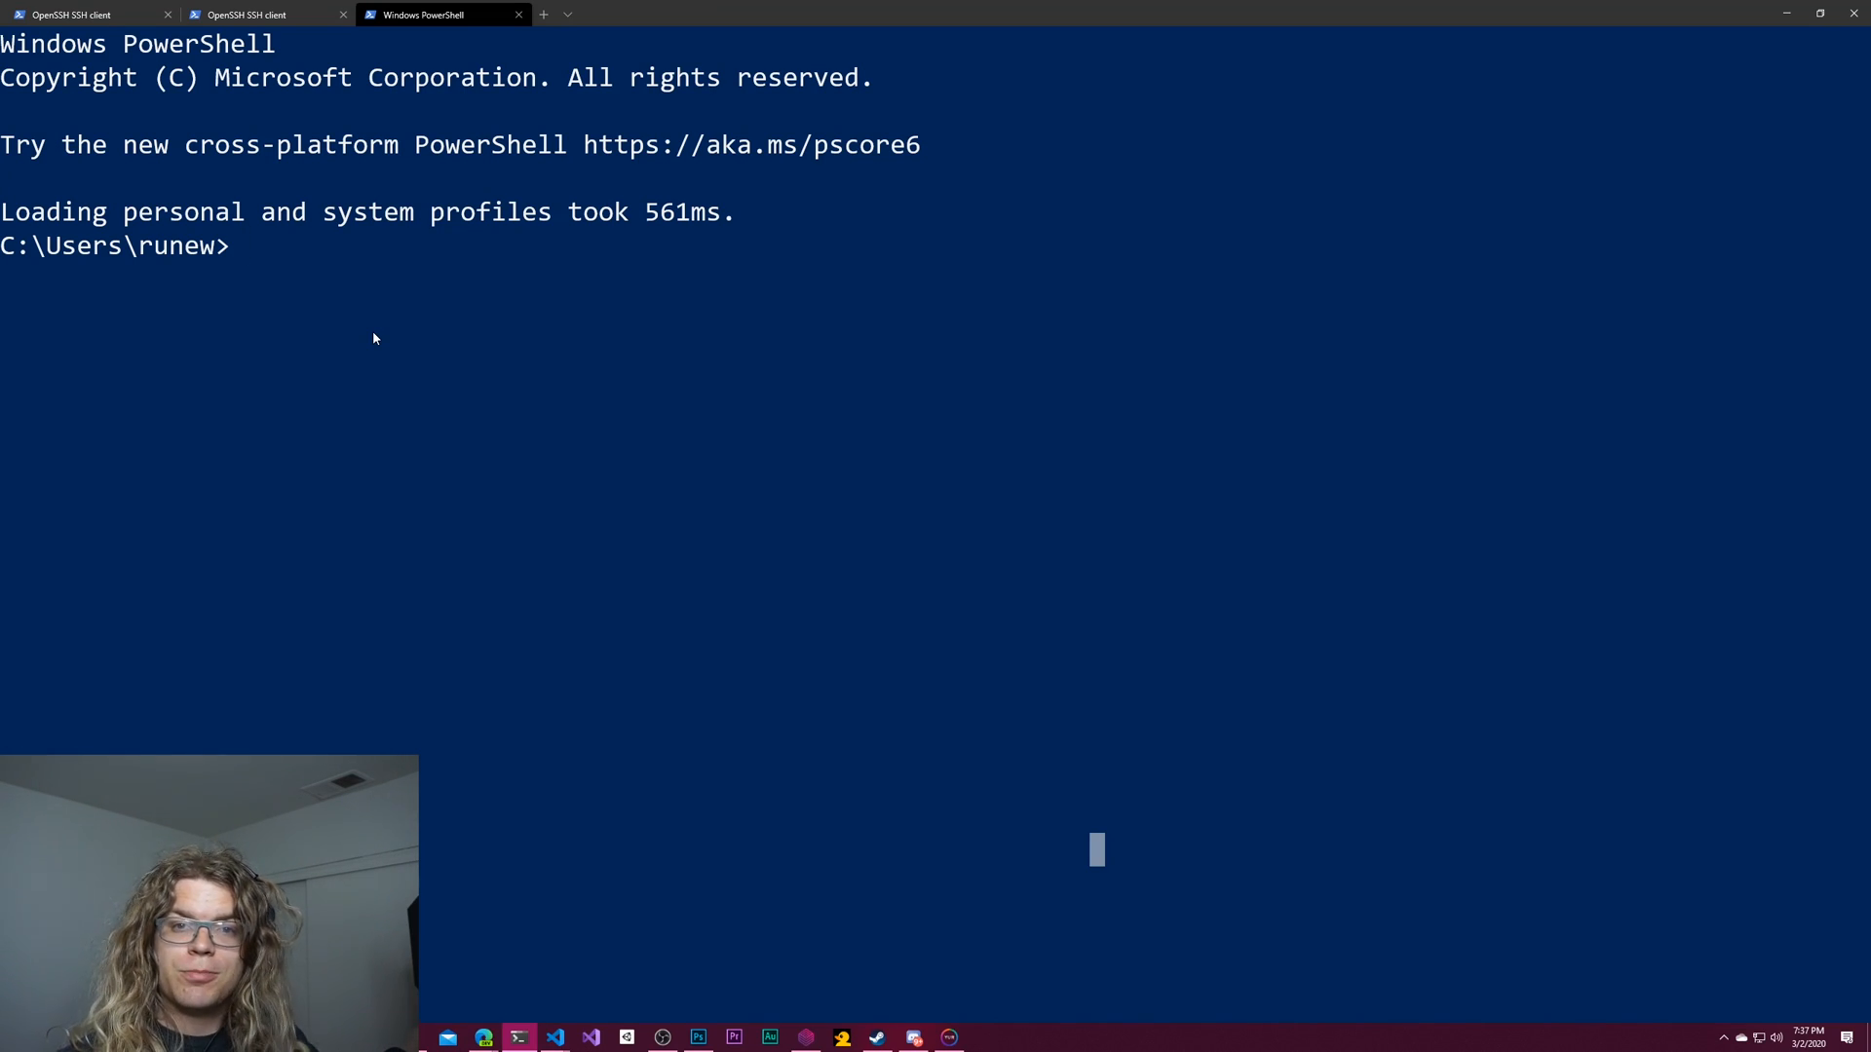
Step: Run 'Start-Process powershell' to open a new non-elevated PowerShell window, then begin retyping the command
type("Star")
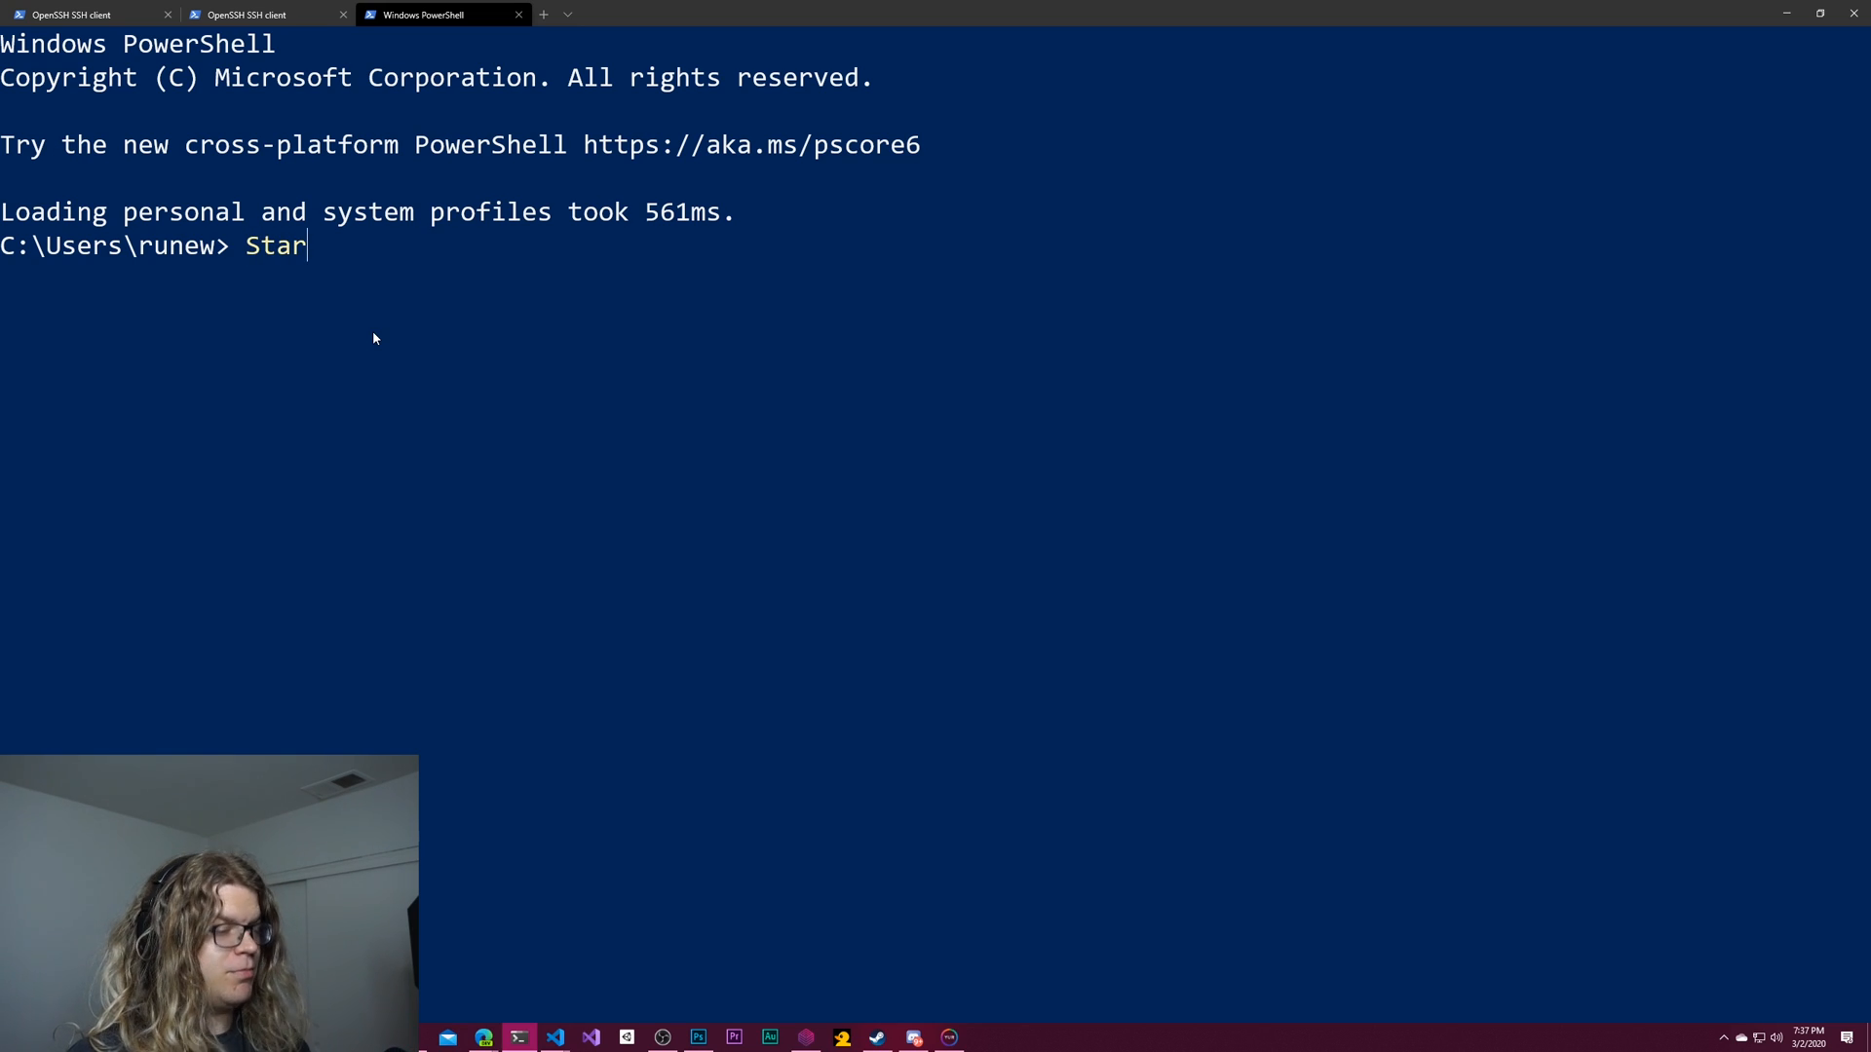
type("t-Process power")
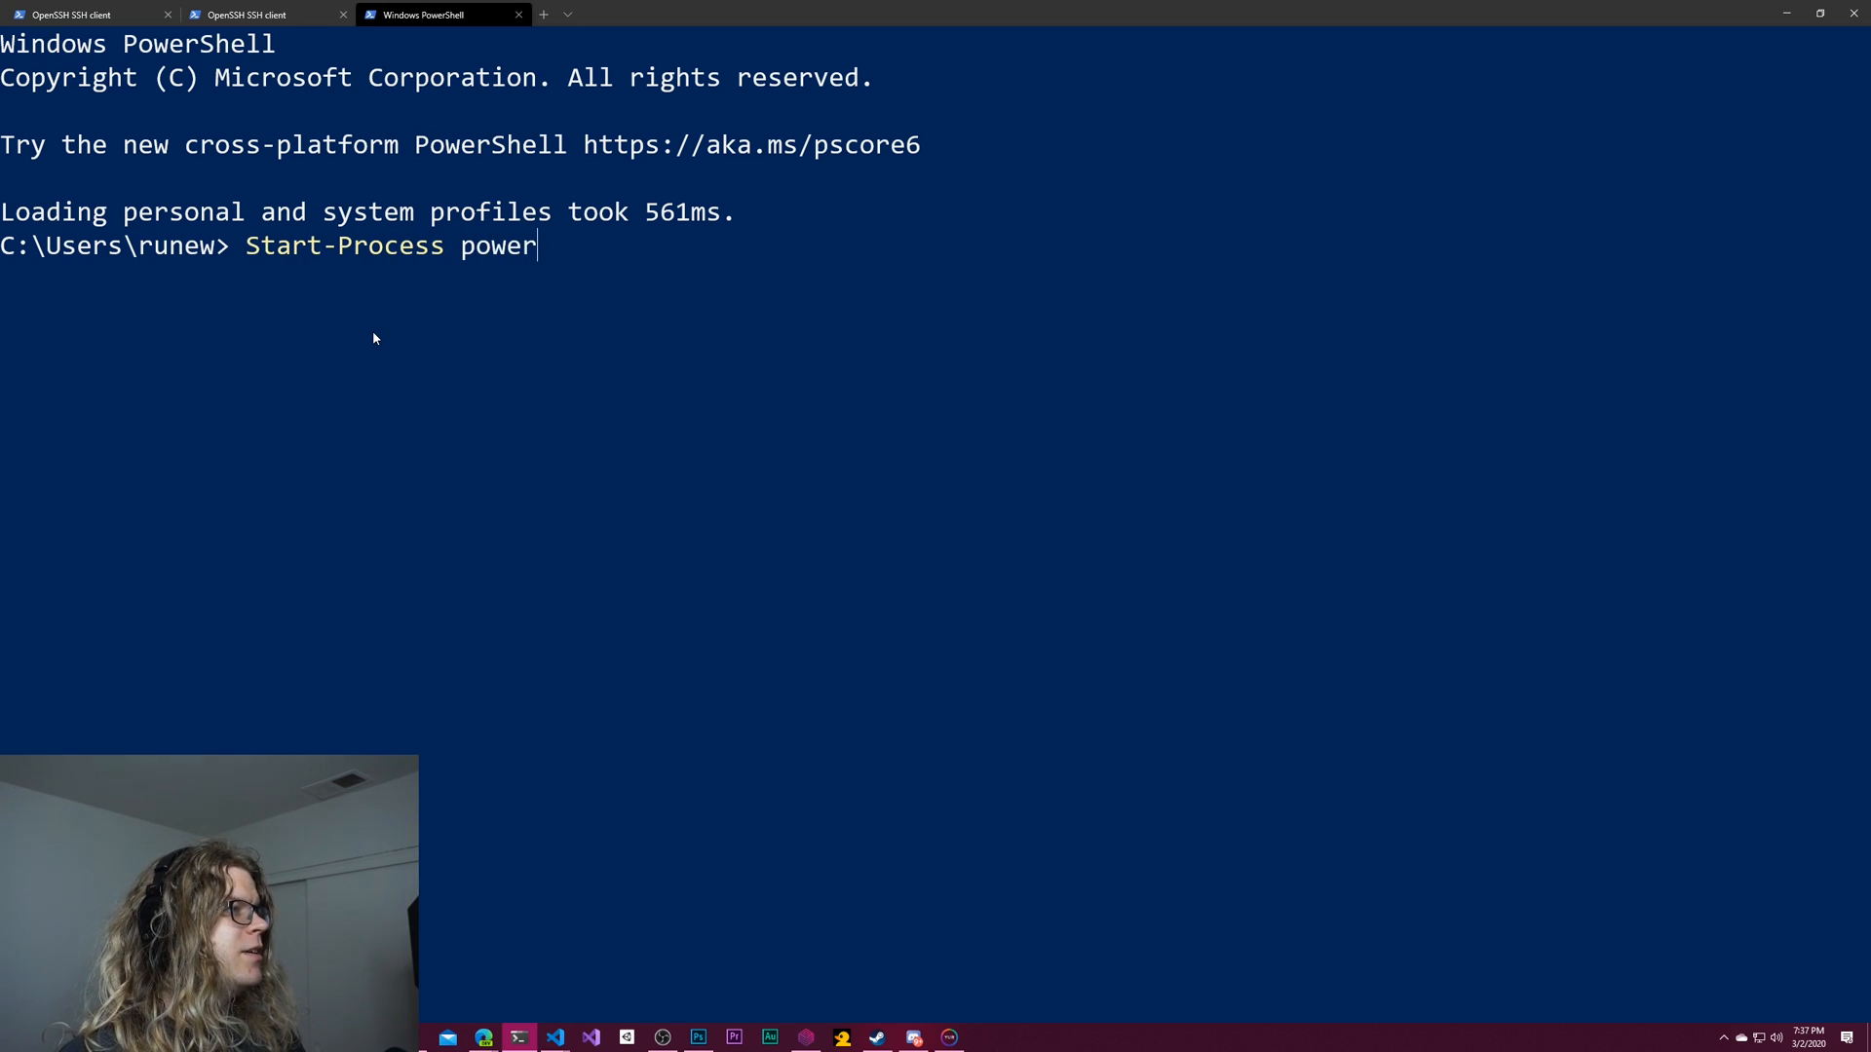
key("Return")
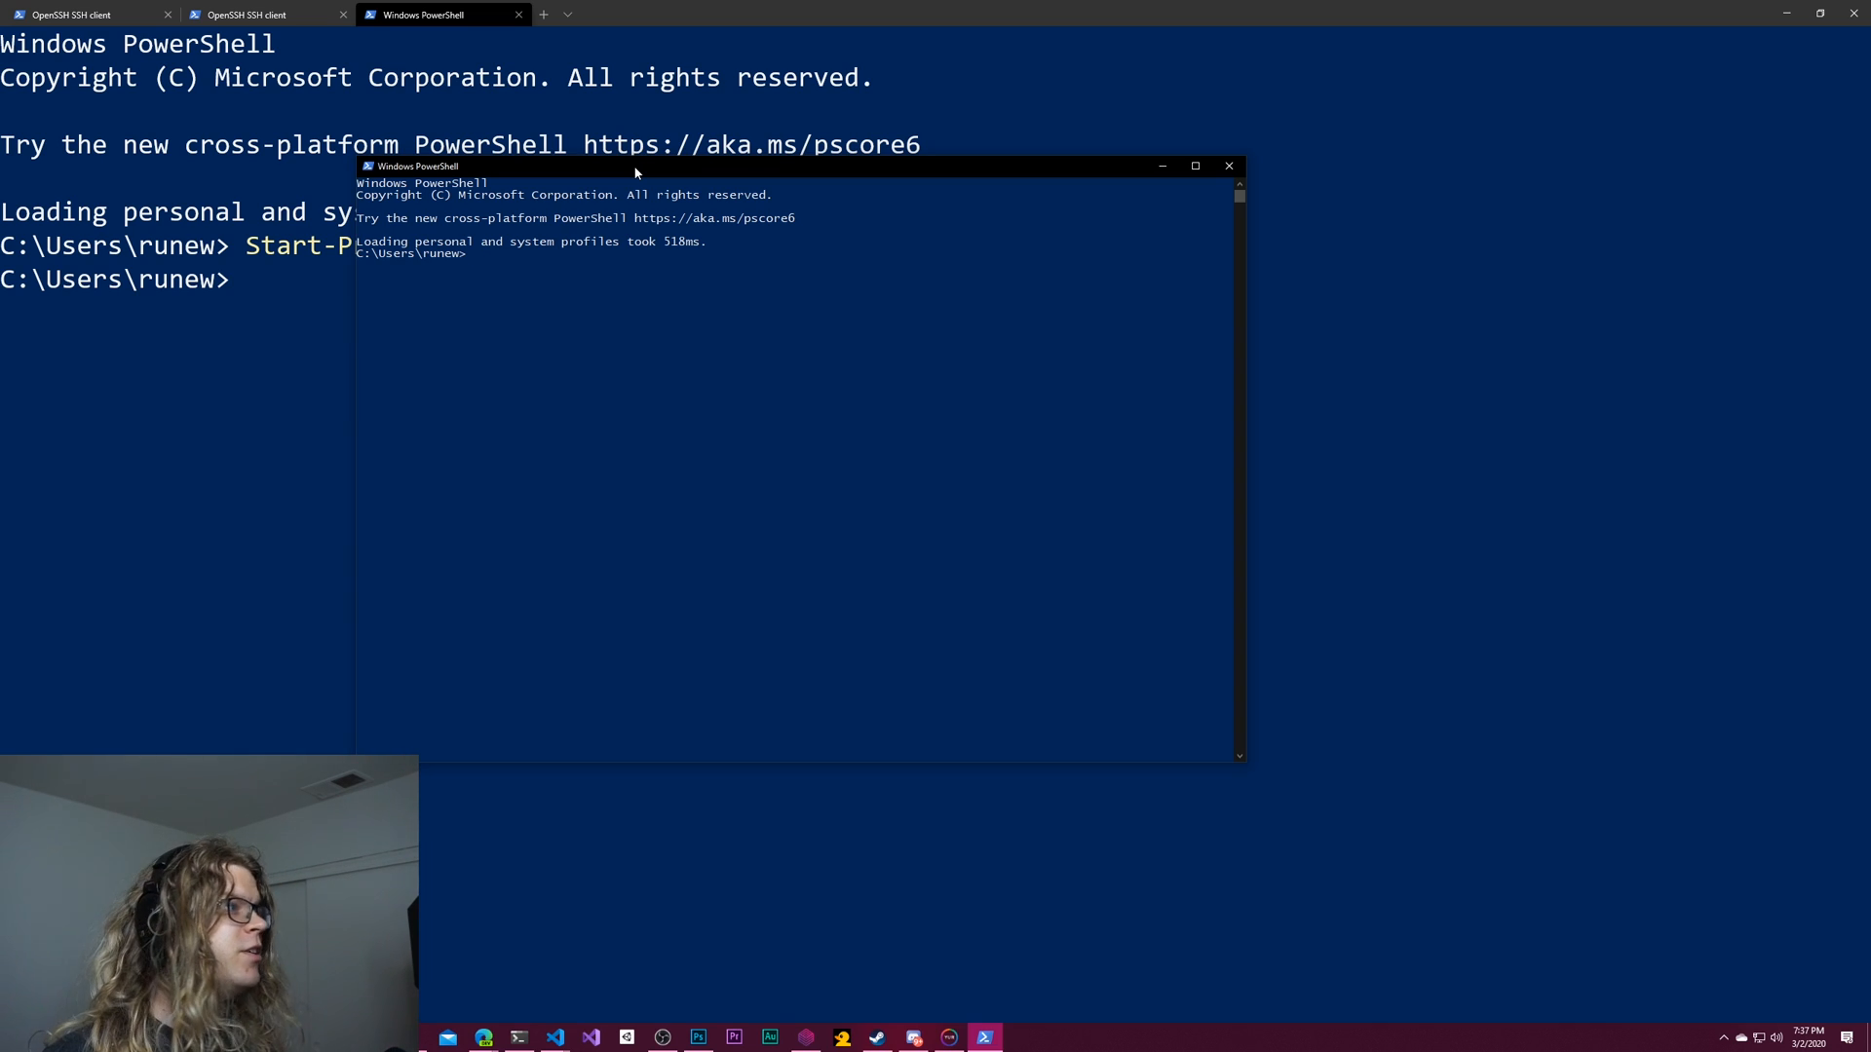
type("STart-")
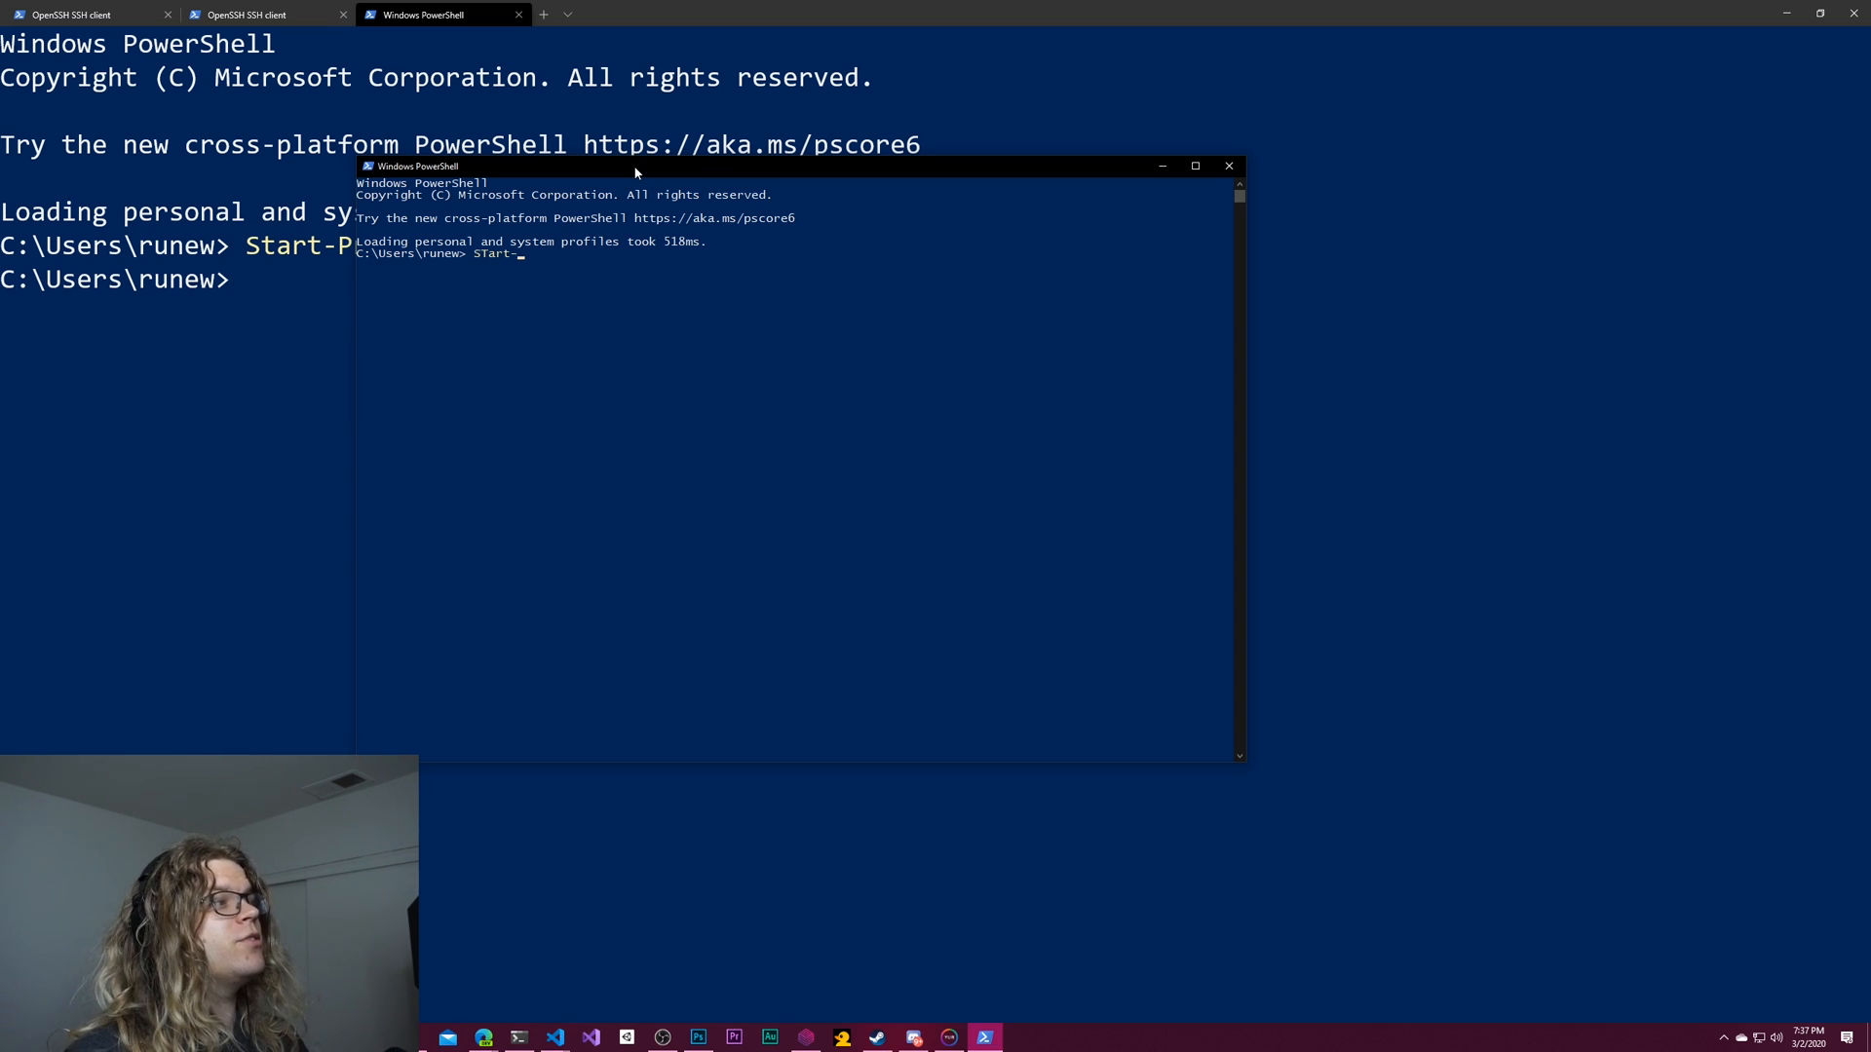
type("Process")
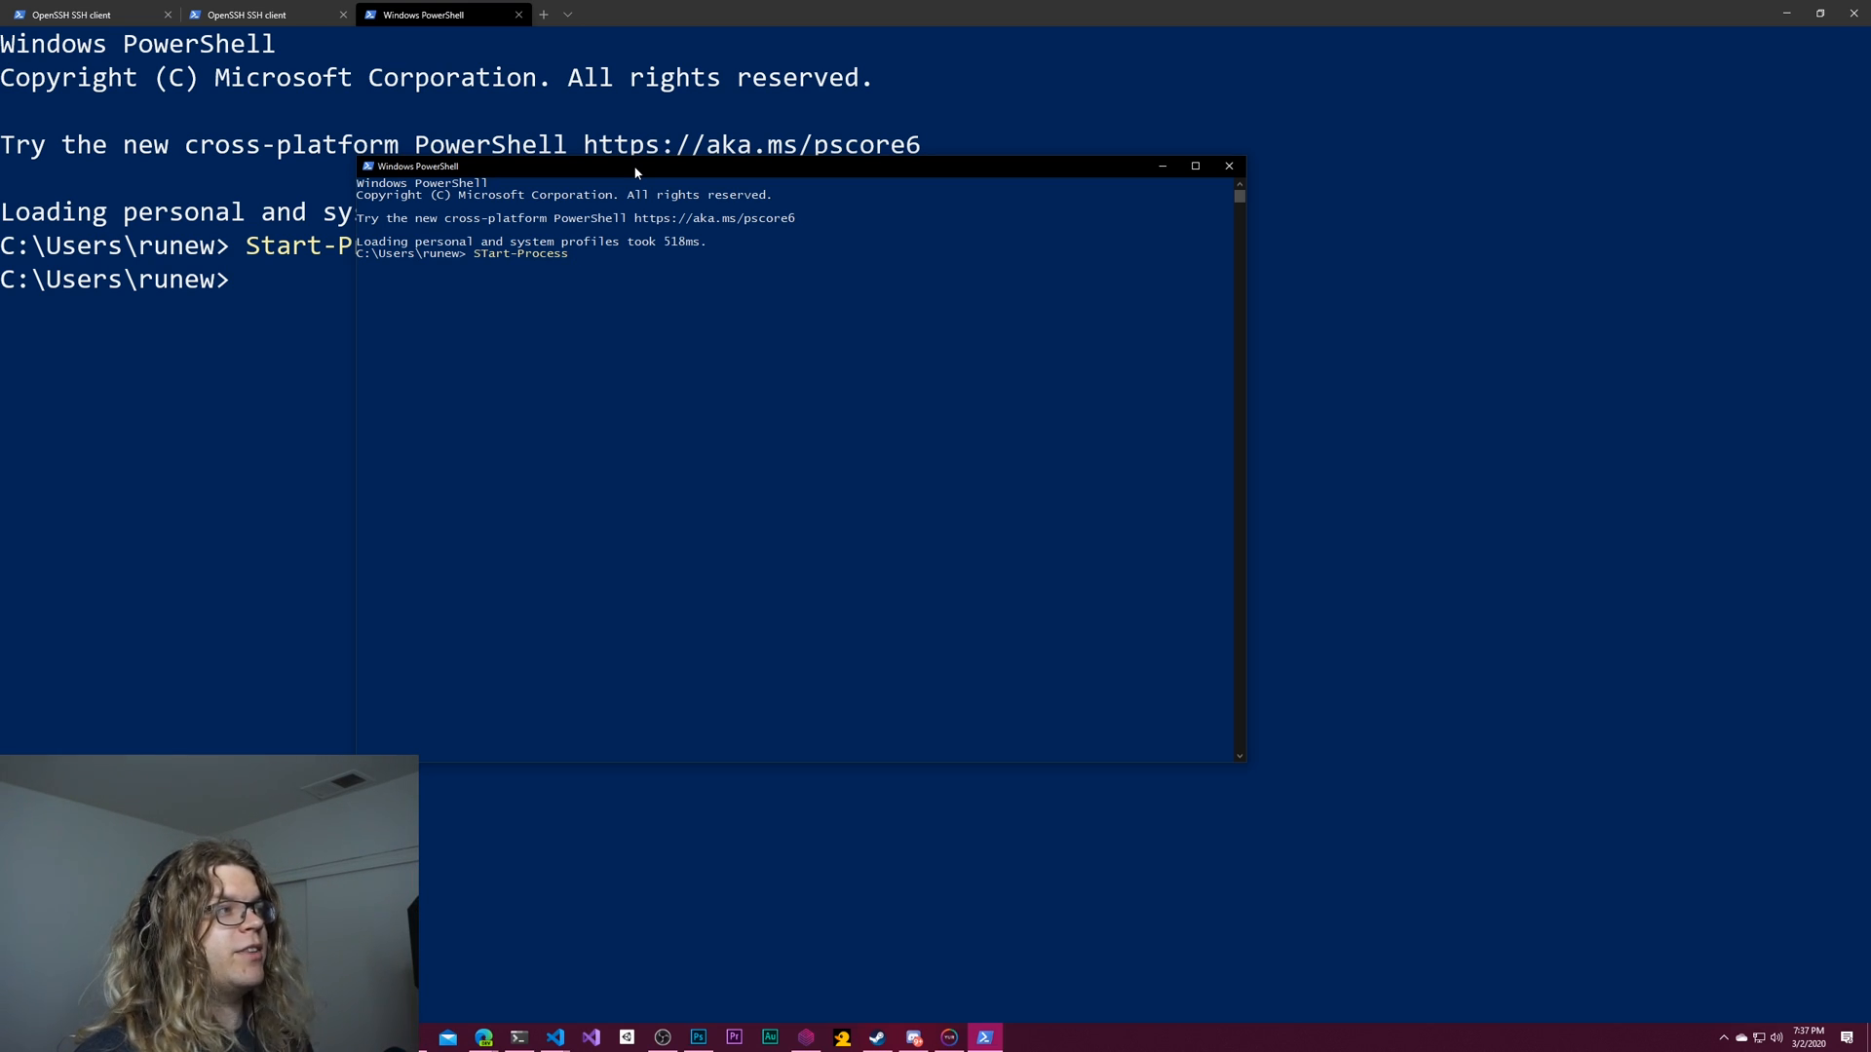
type("powershe")
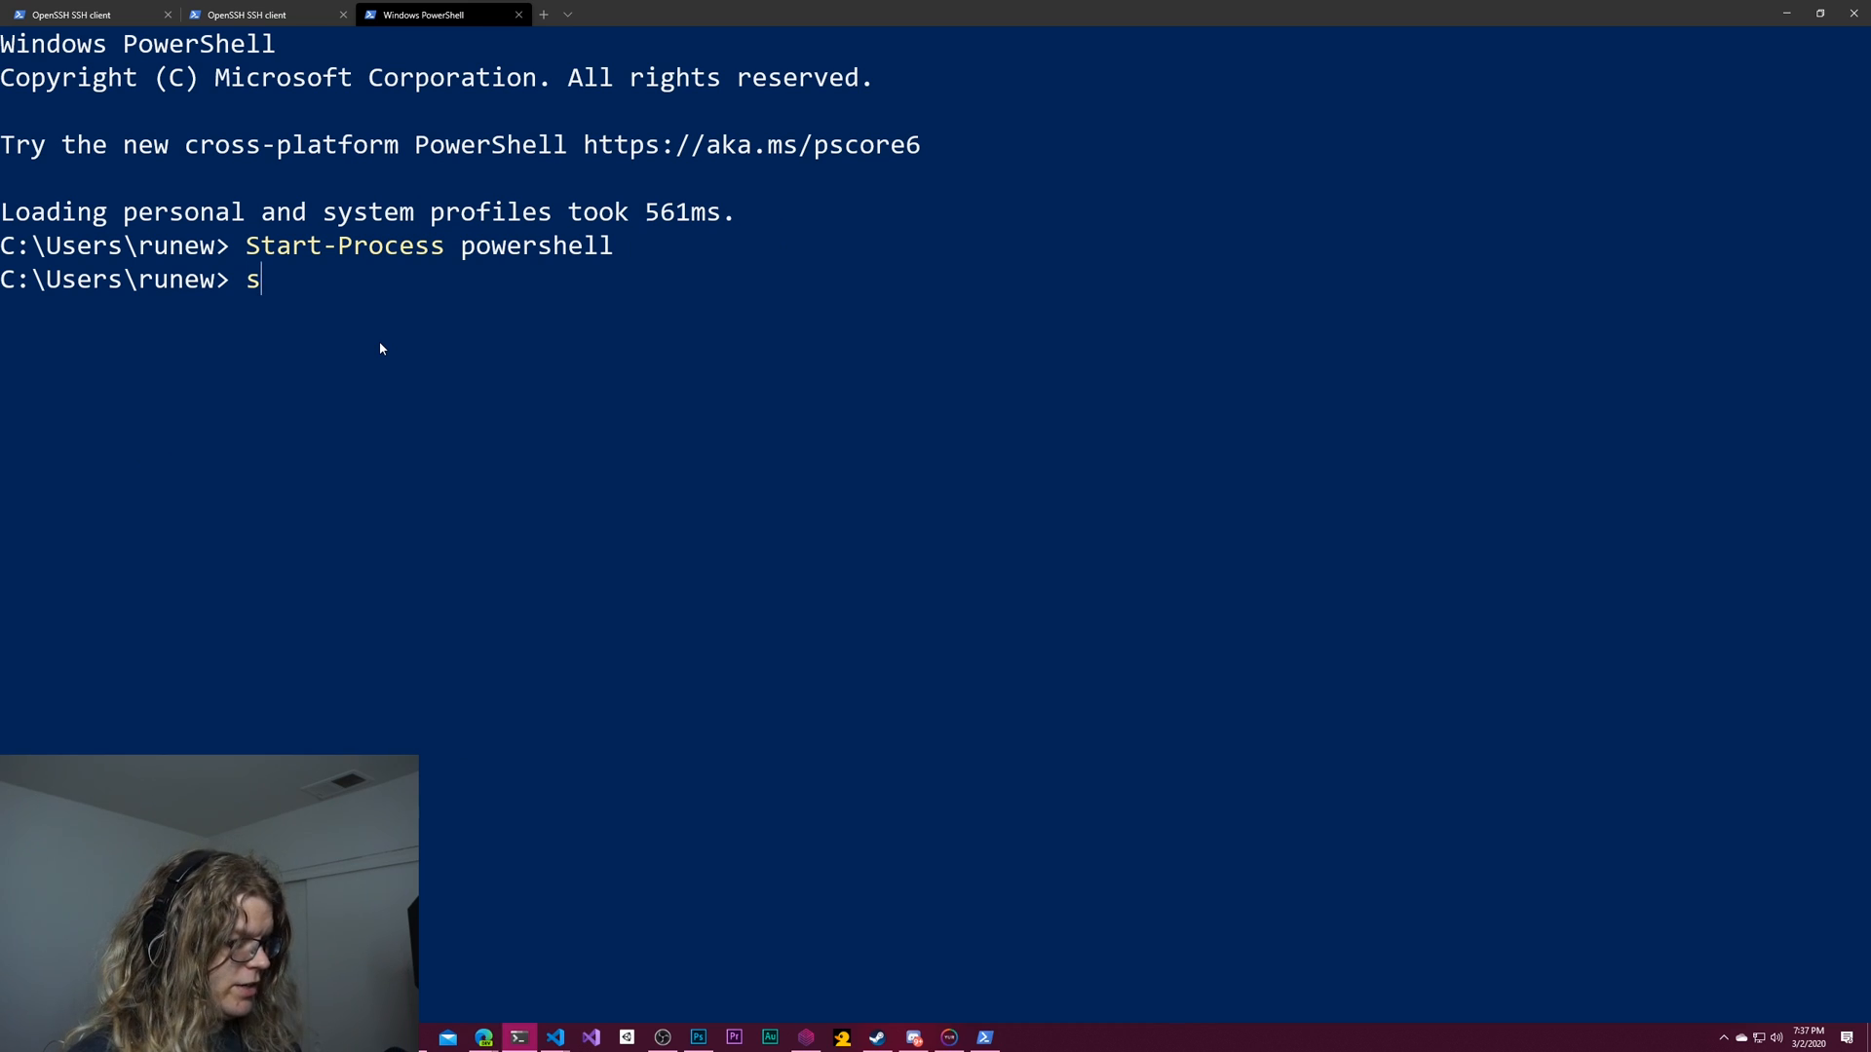
Step: Run 'Start-Process powershell -Verb RunAs' to open an Administrator PowerShell at C:\WINDOWS\system32
type("tart-Process powershell")
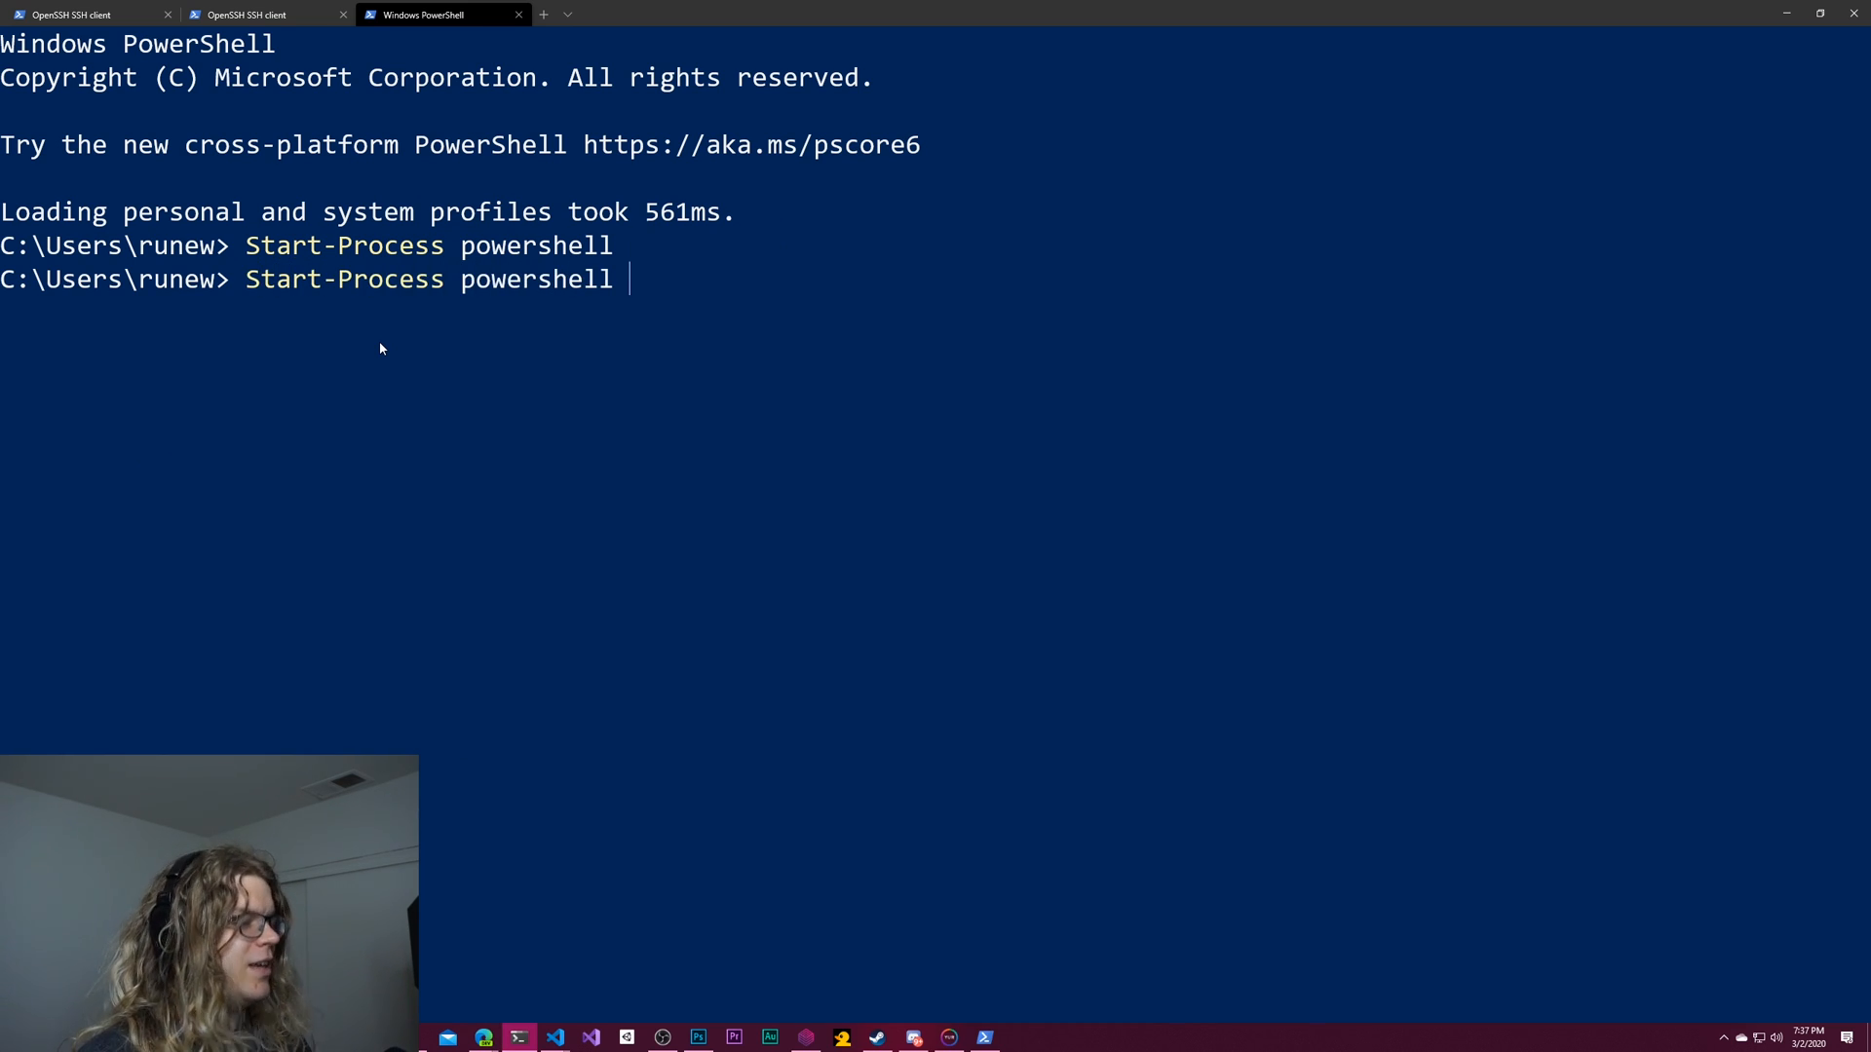
type("-Verb RunA")
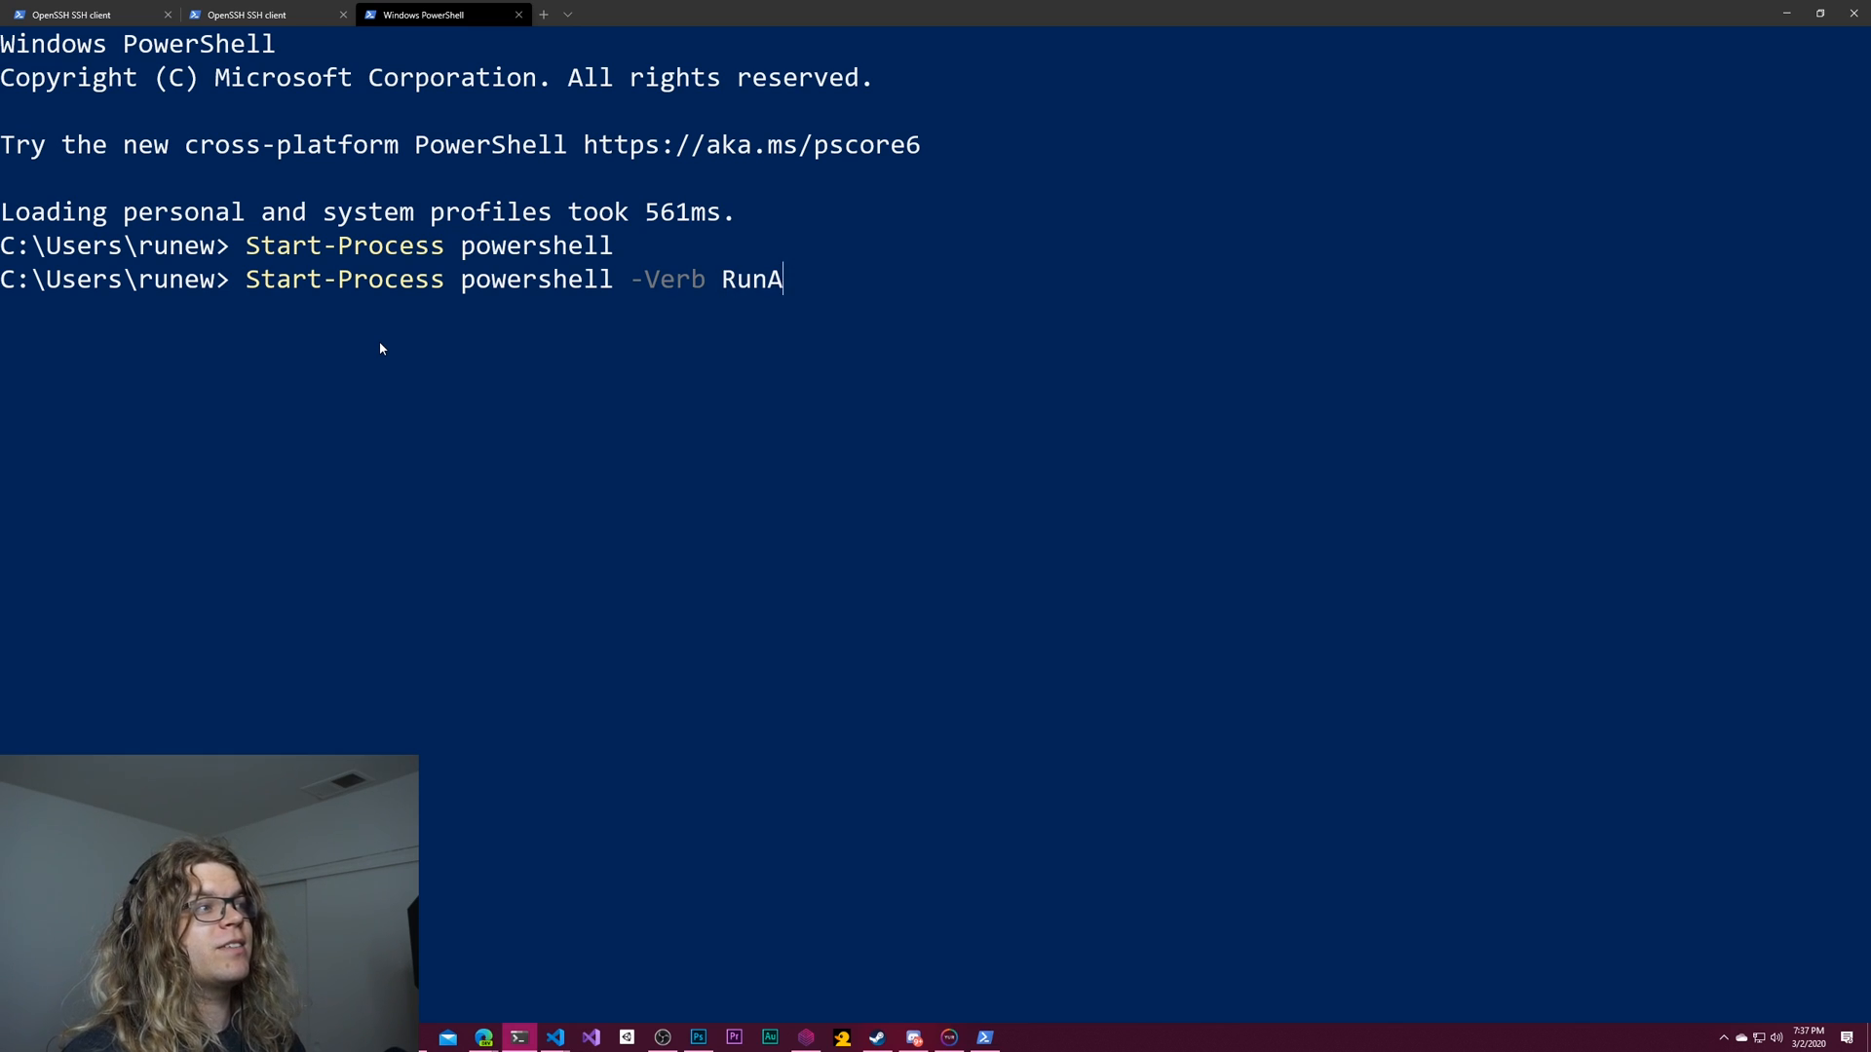
key("Return")
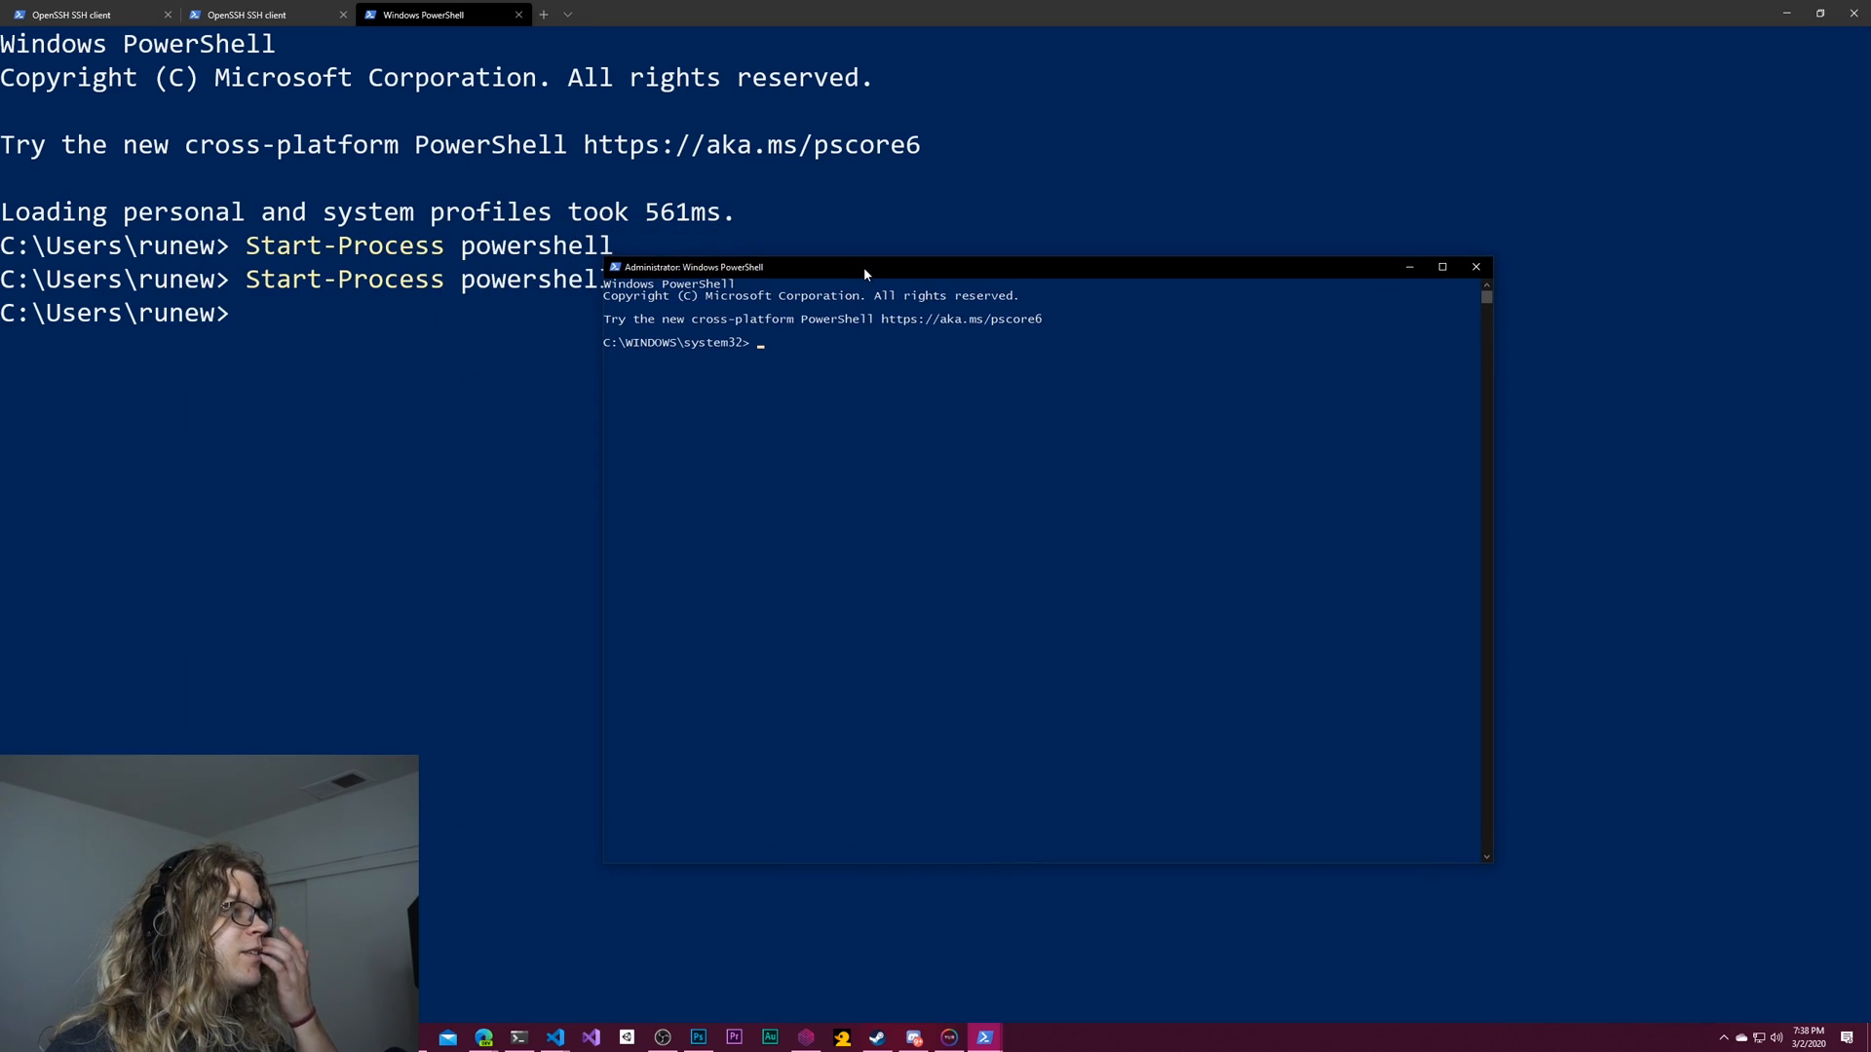
mouse_move(841, 251)
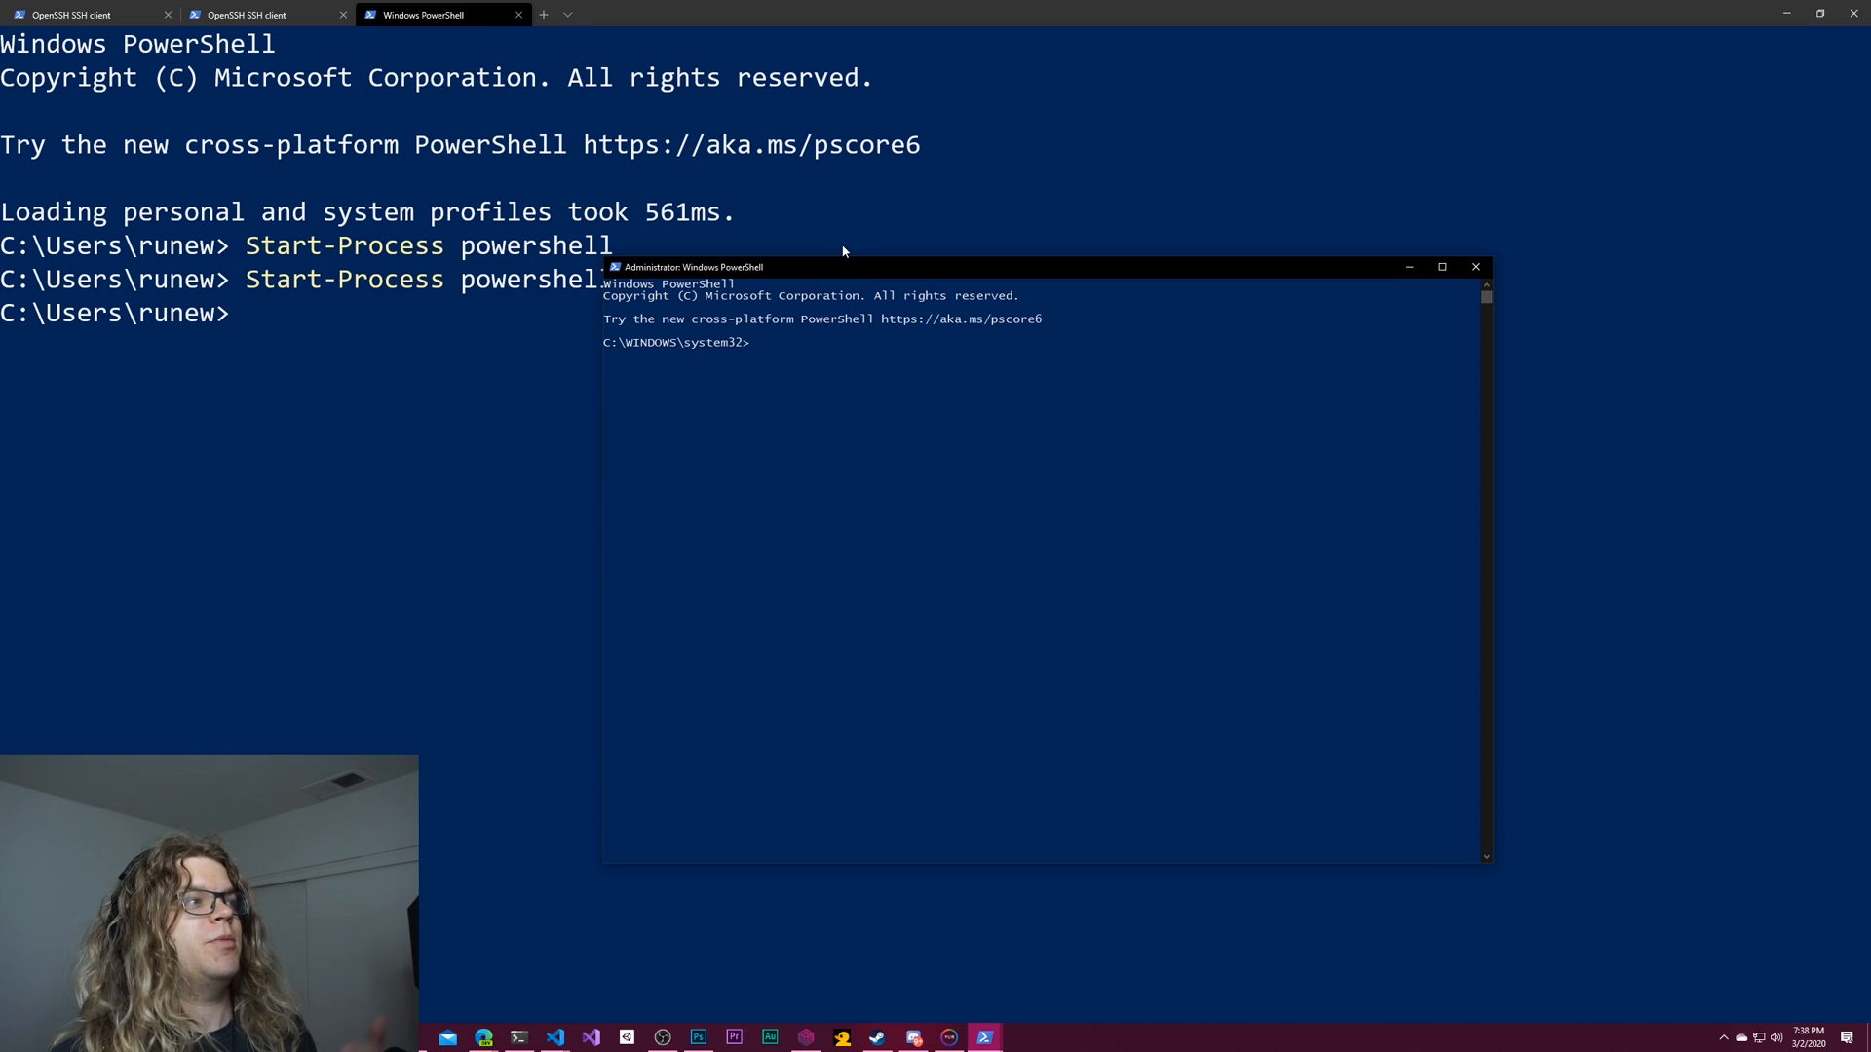
mouse_move(861, 210)
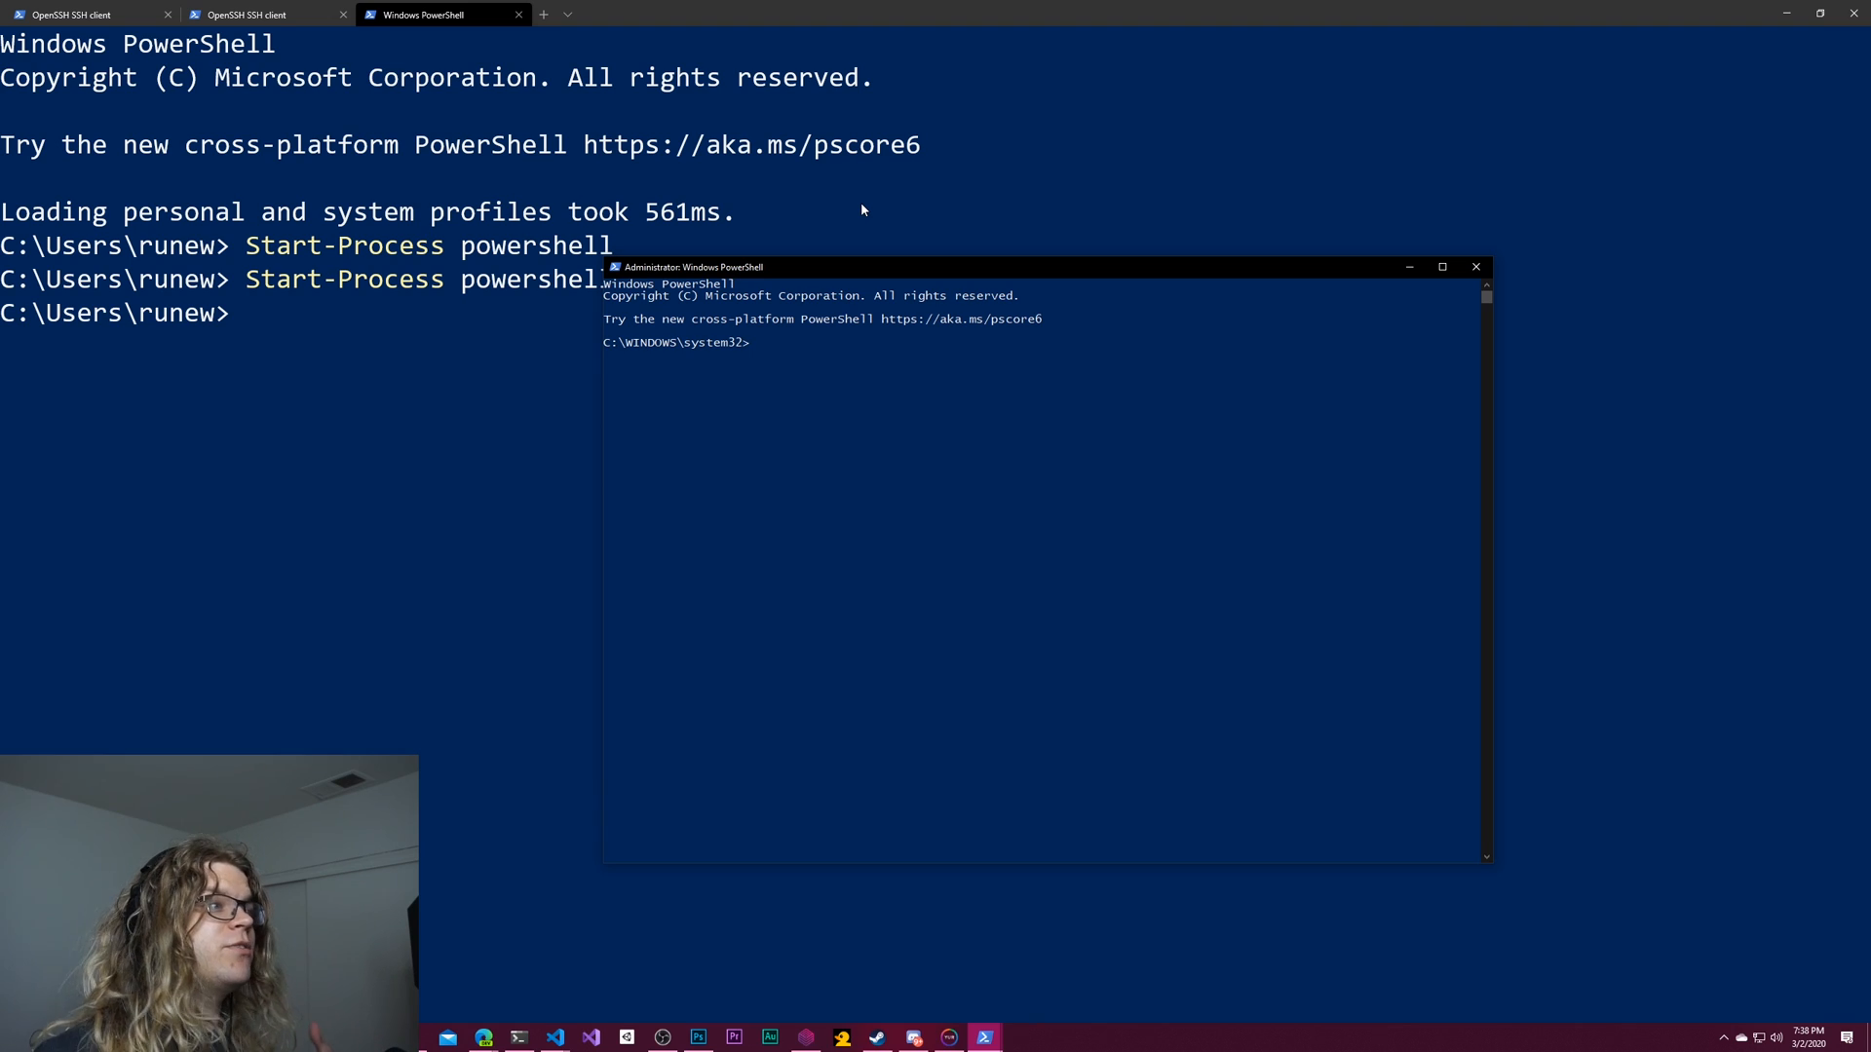
mouse_move(413, 322)
type("Start-Process cmd -Verb RunAs")
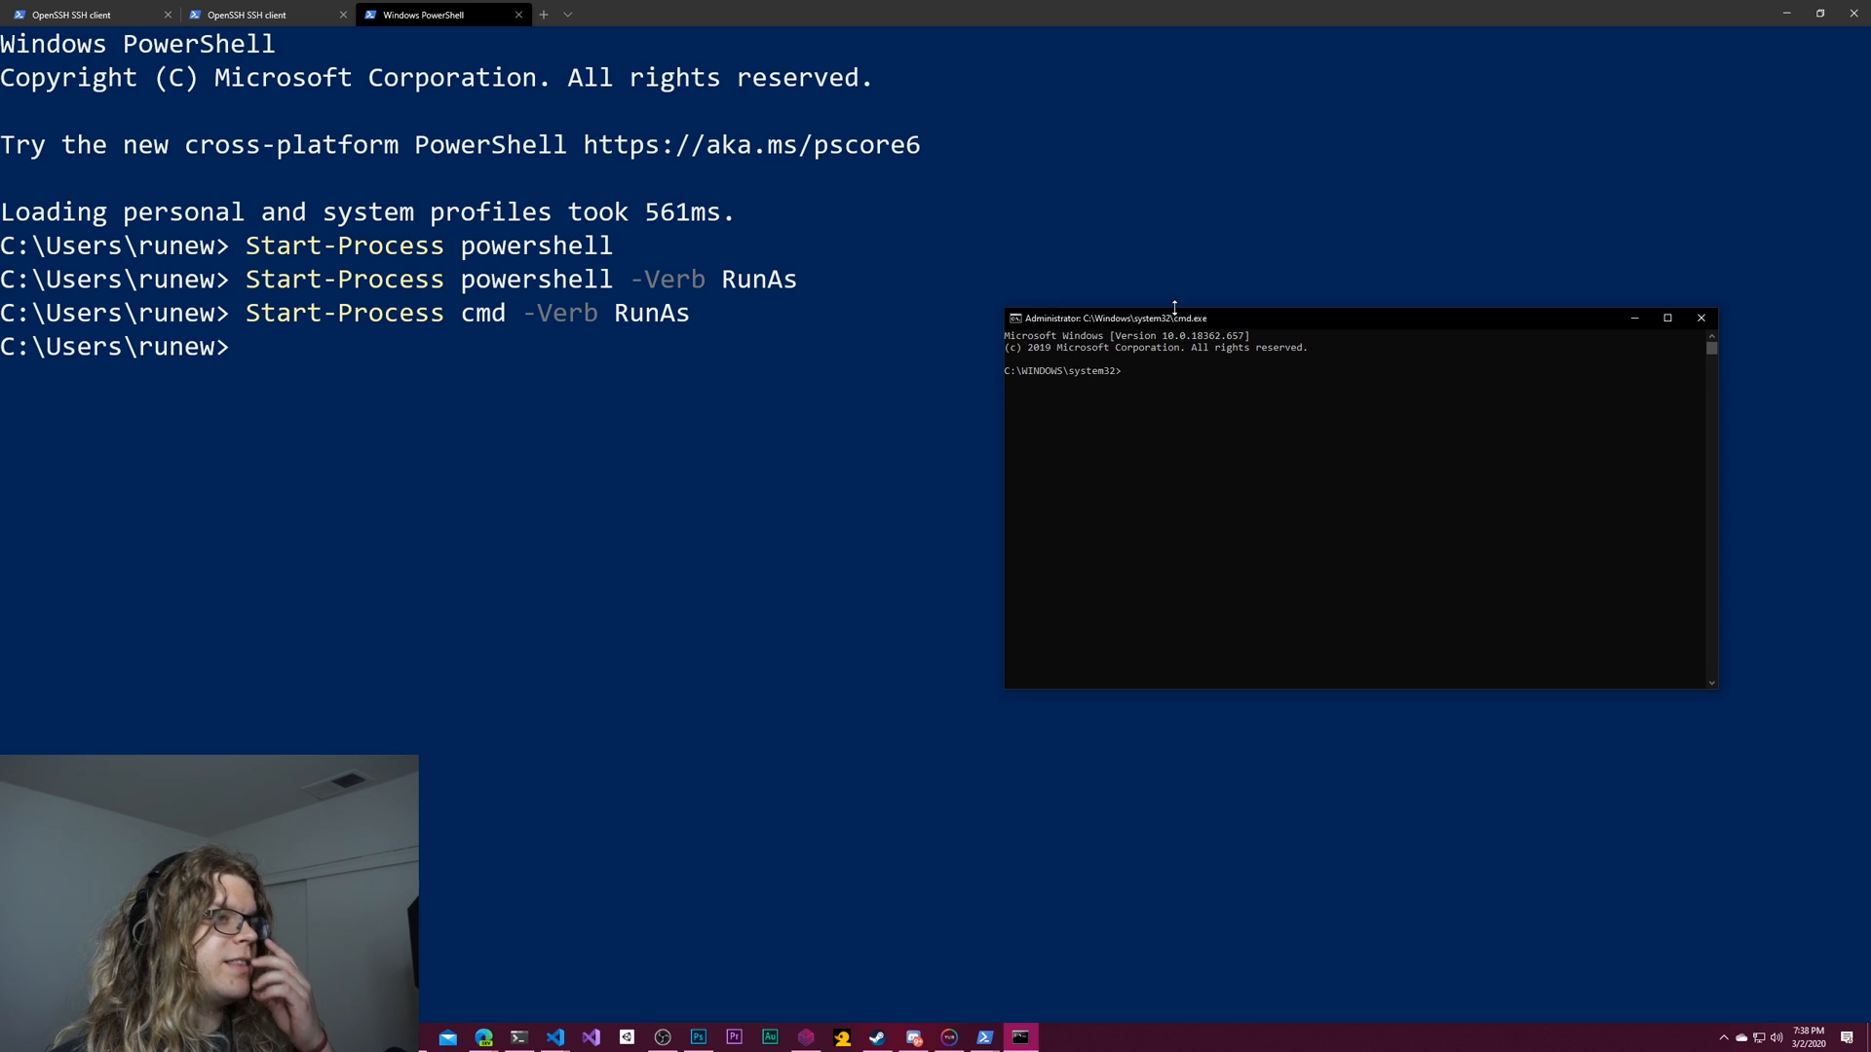
mouse_move(1113, 370)
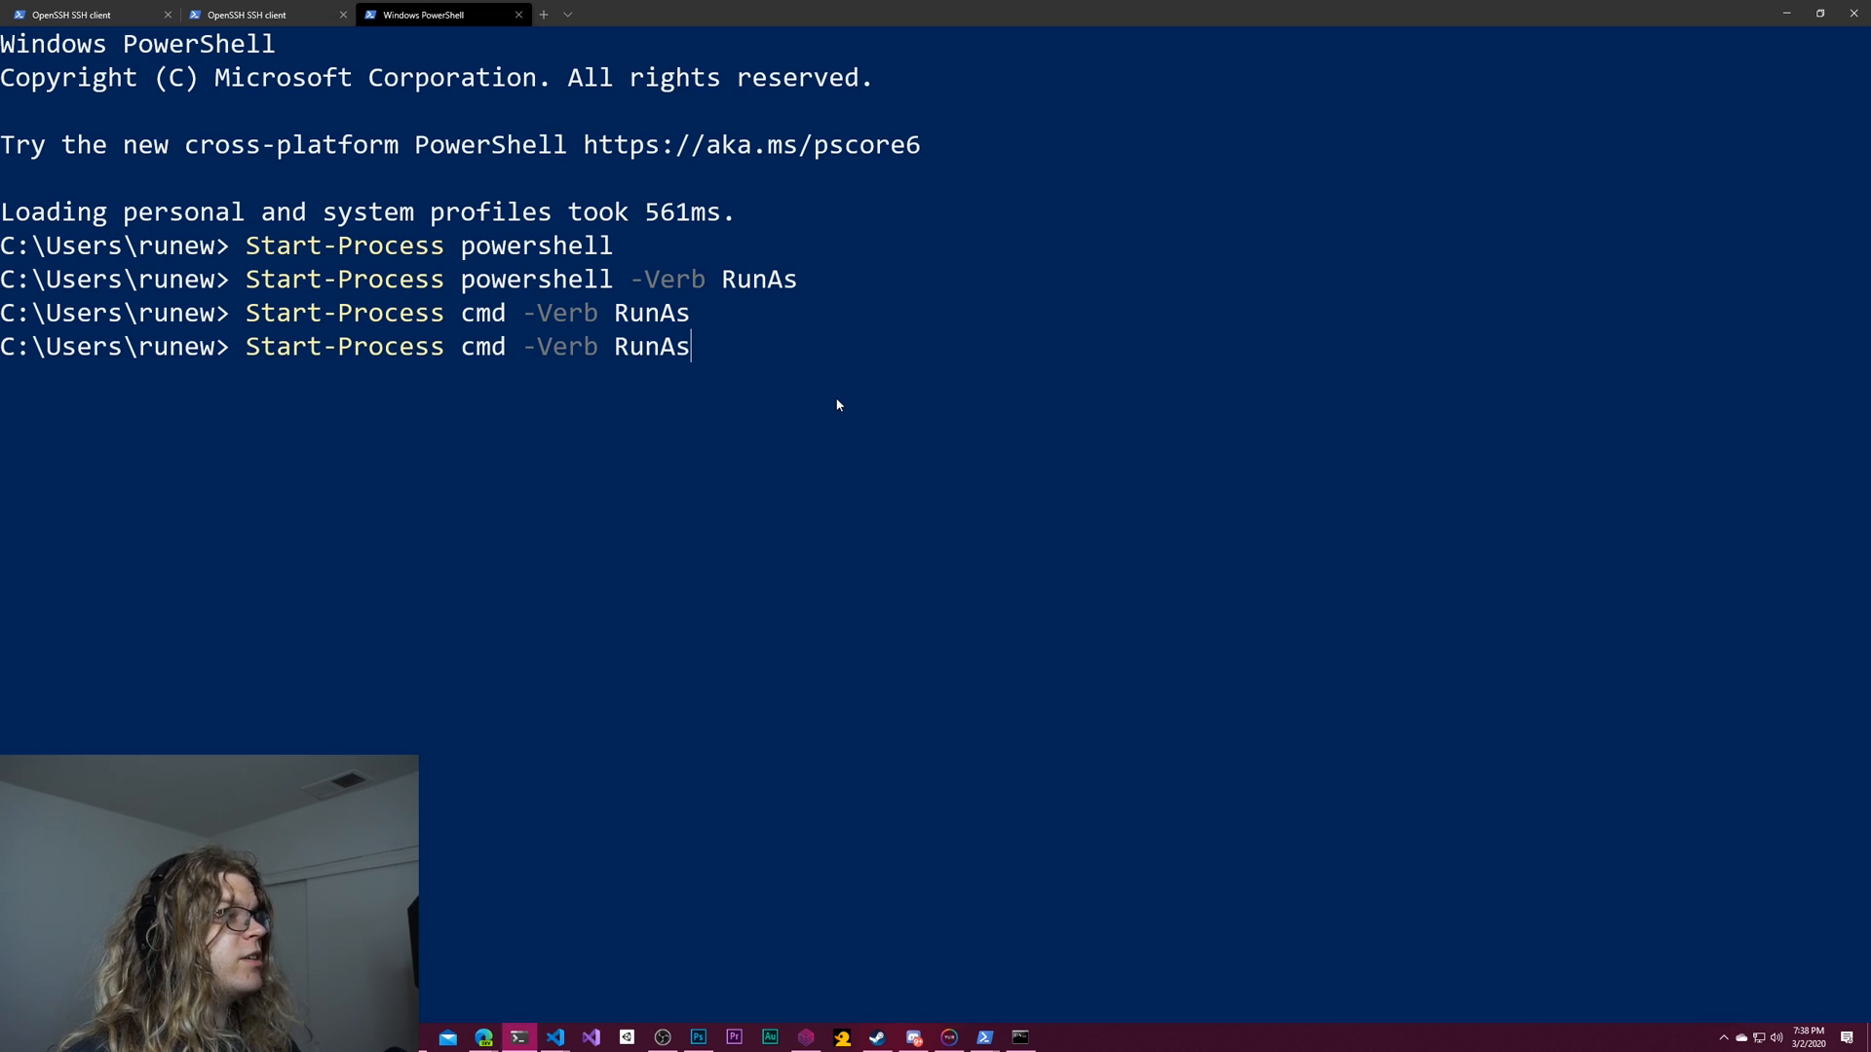
Step: Run 'Start-Process cmd -Verb RunAs -WorkingDirectory .' to open an elevated Command Prompt in the current folder
type("-WorkingDir")
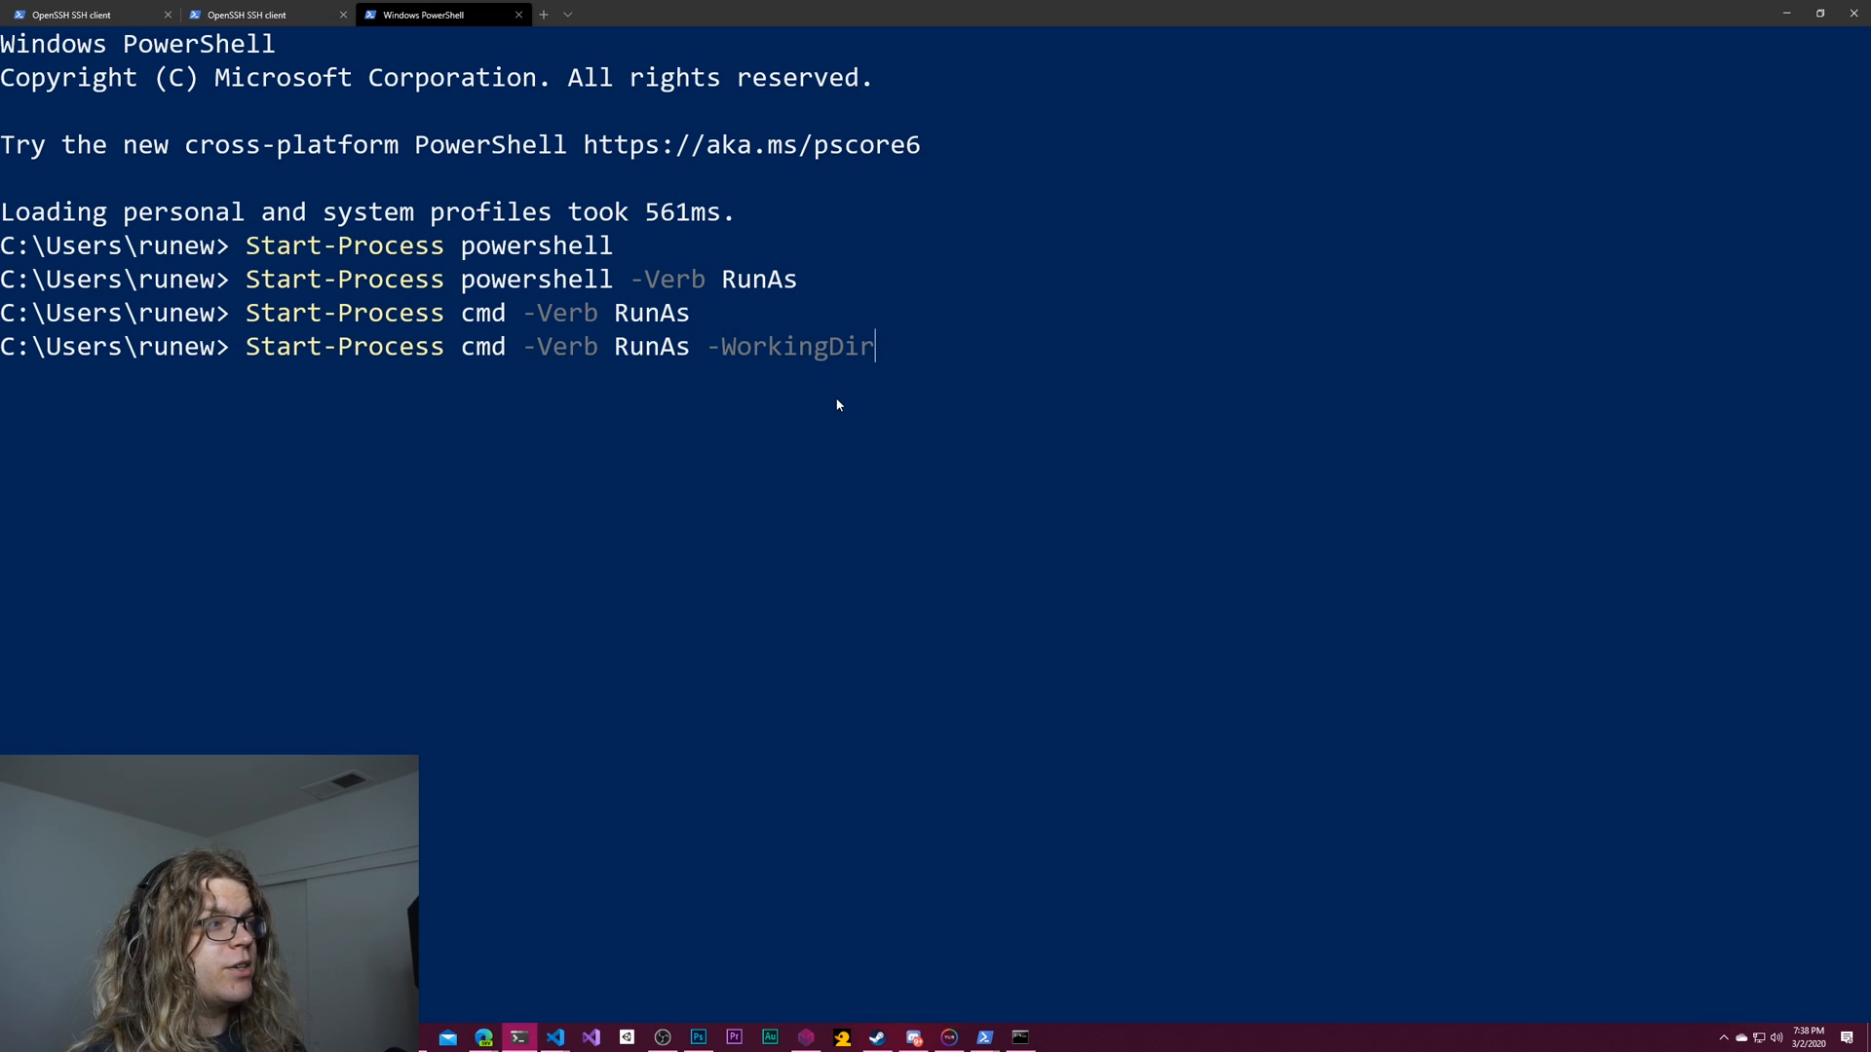
type("ectory .")
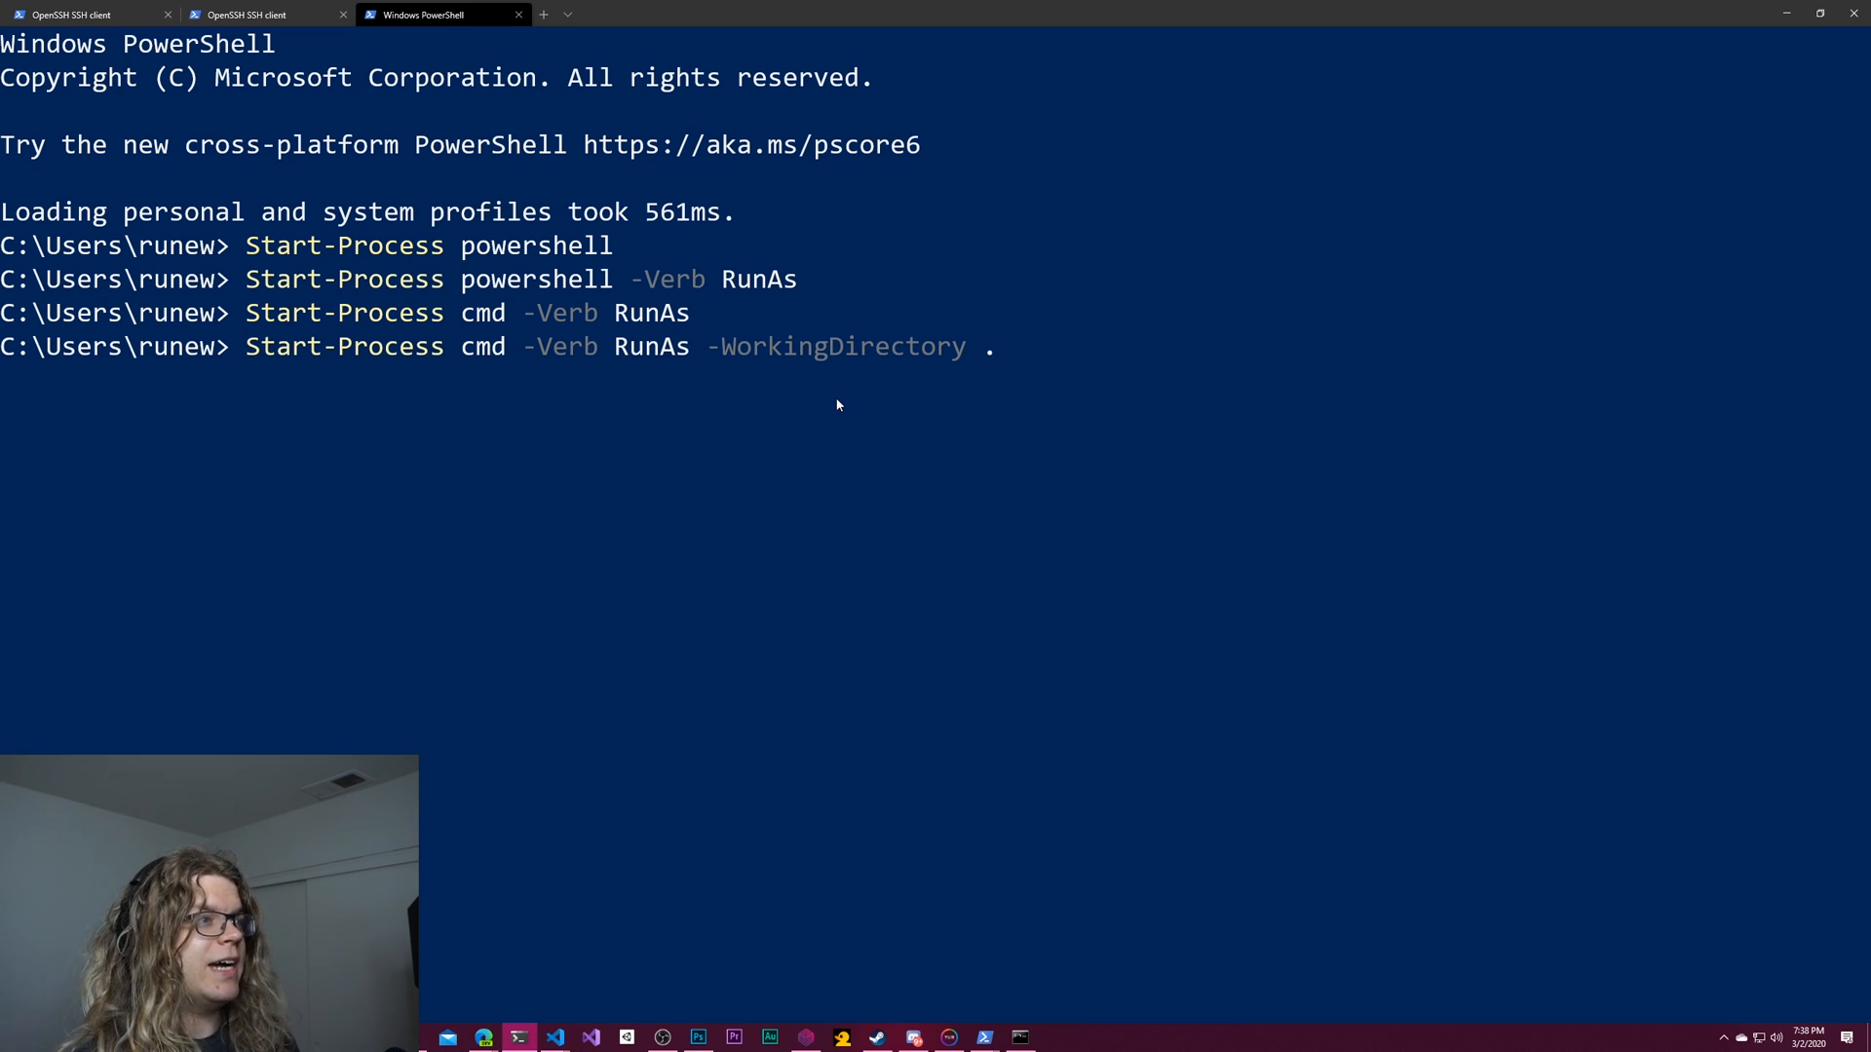
key("Return")
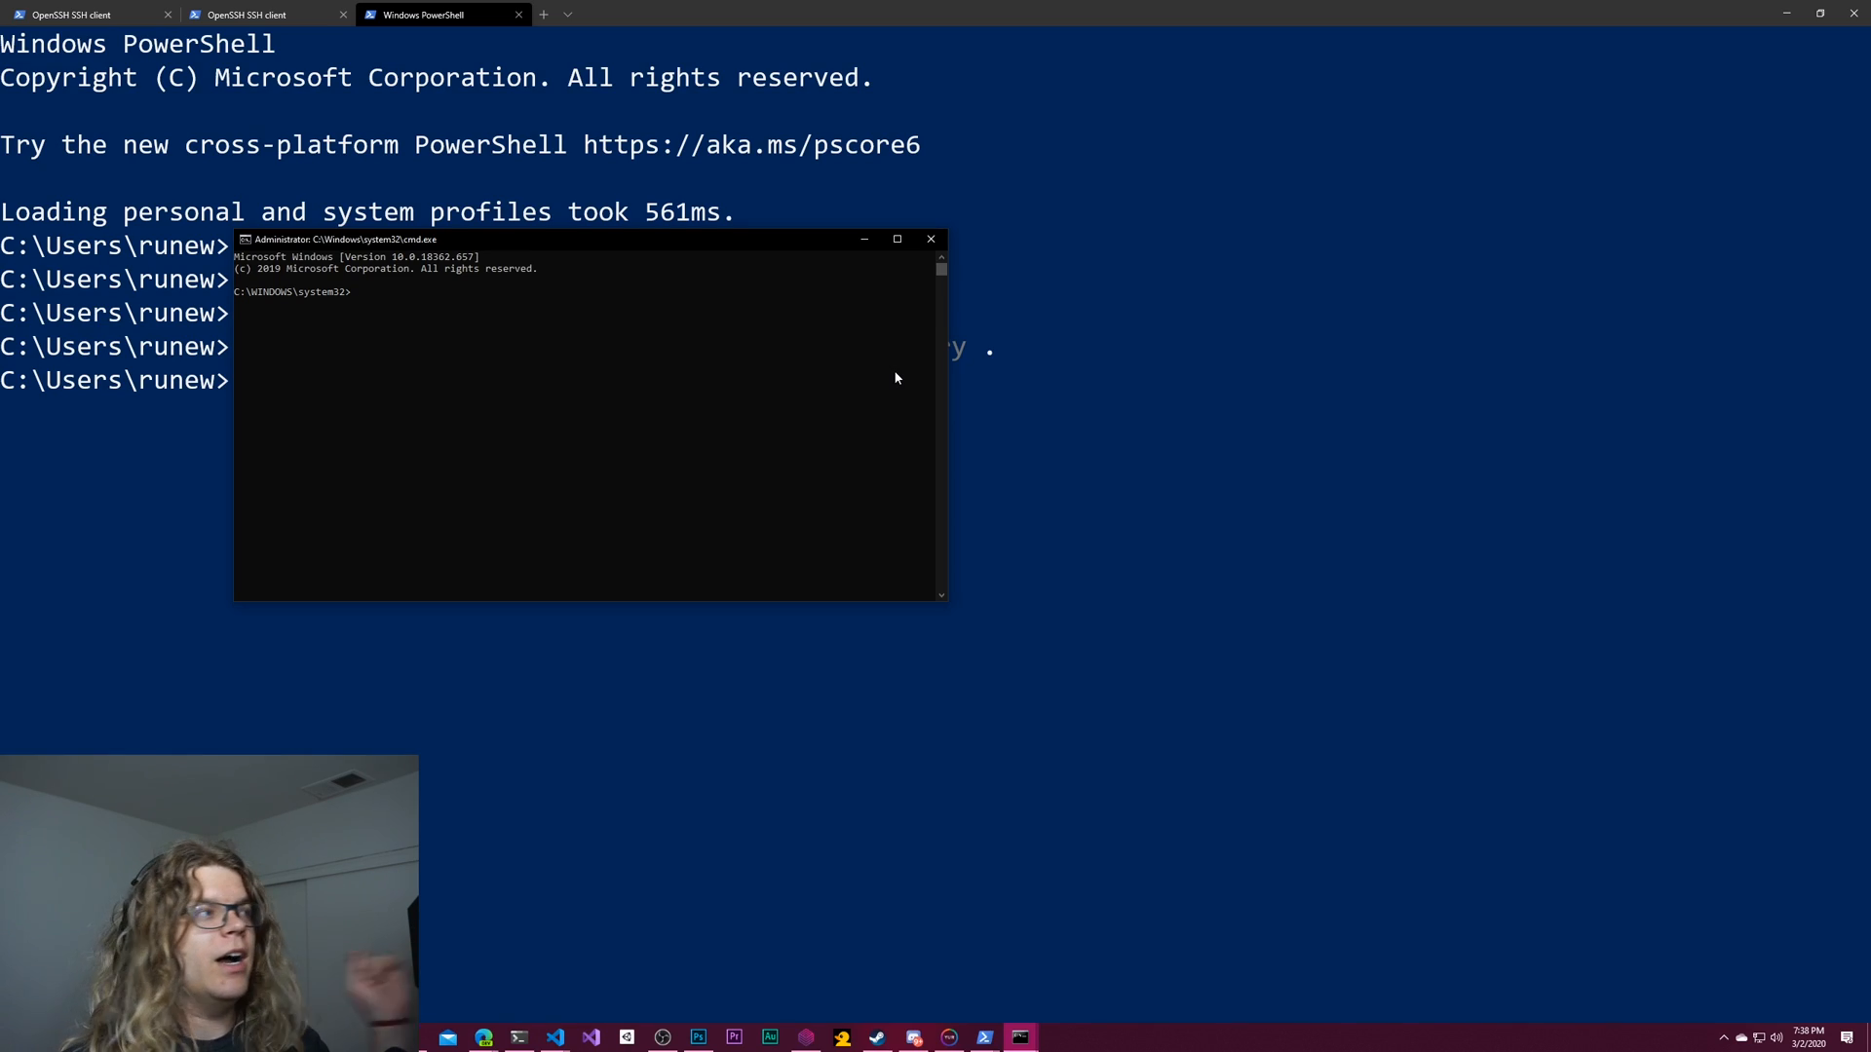
mouse_move(879, 362)
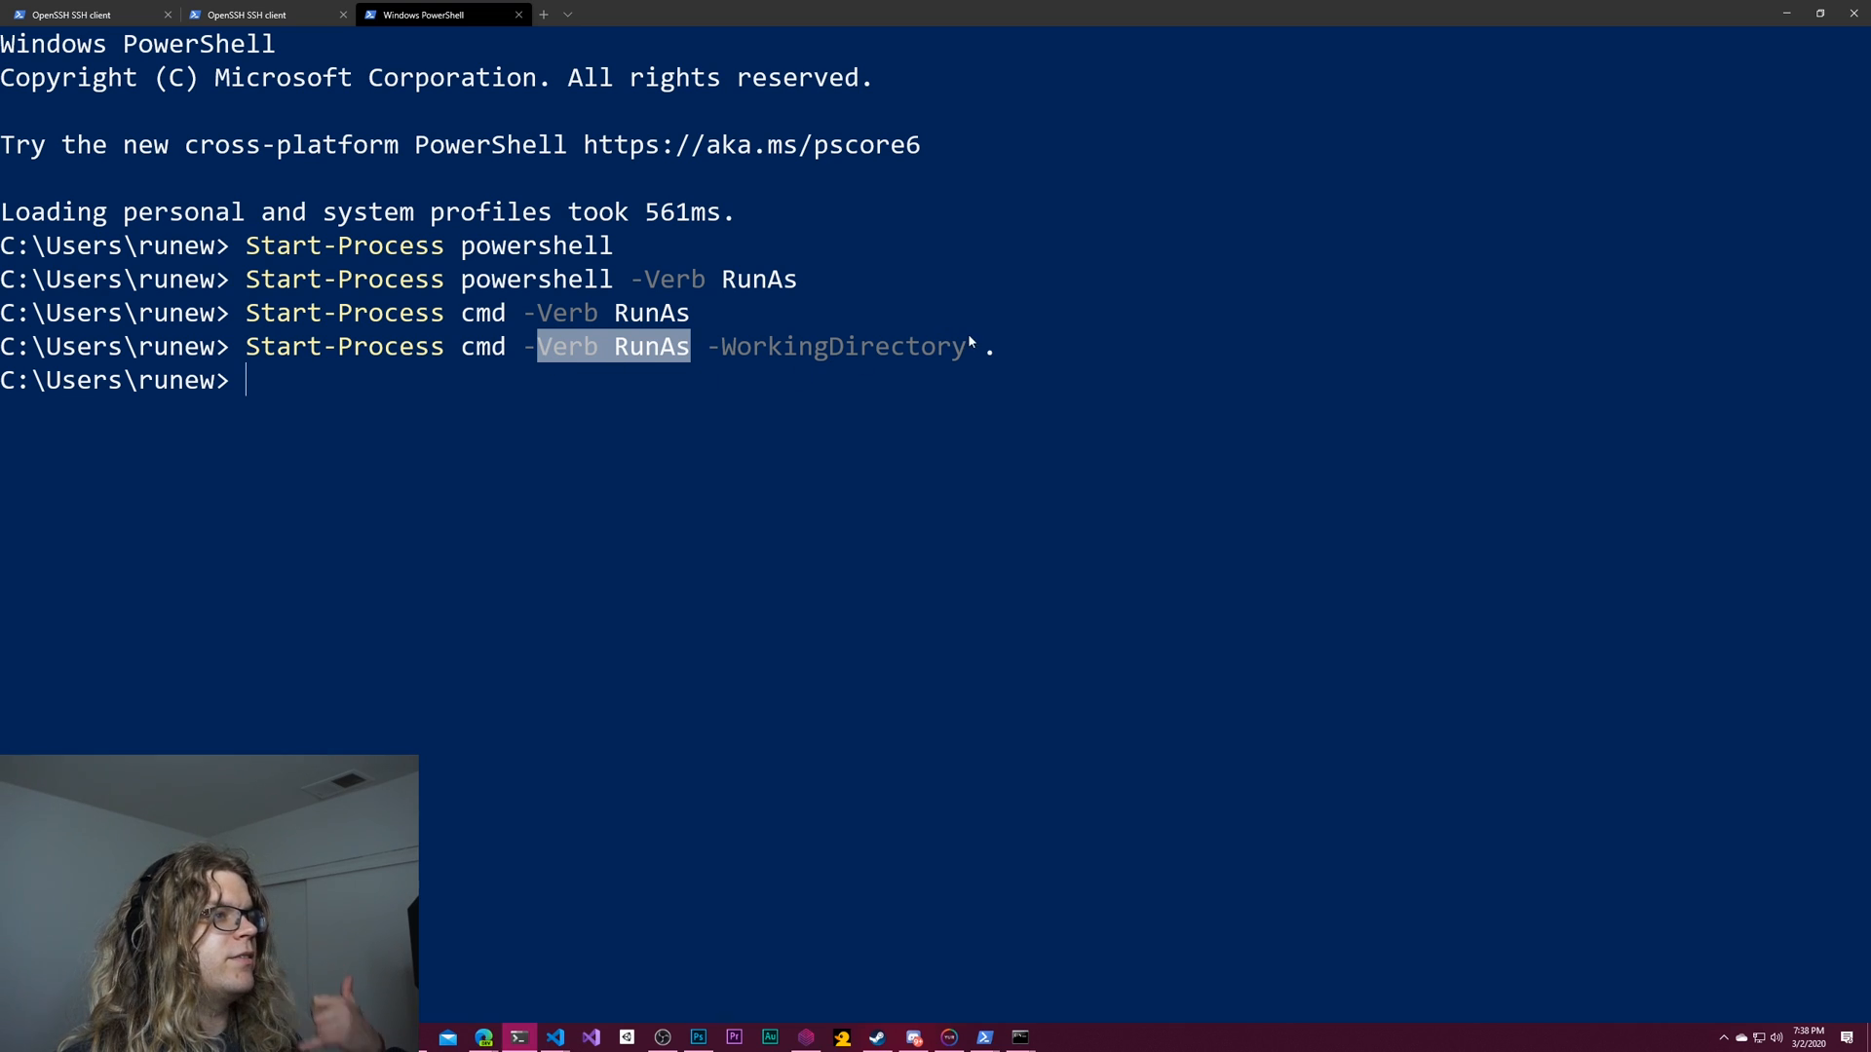
mouse_move(1002, 365)
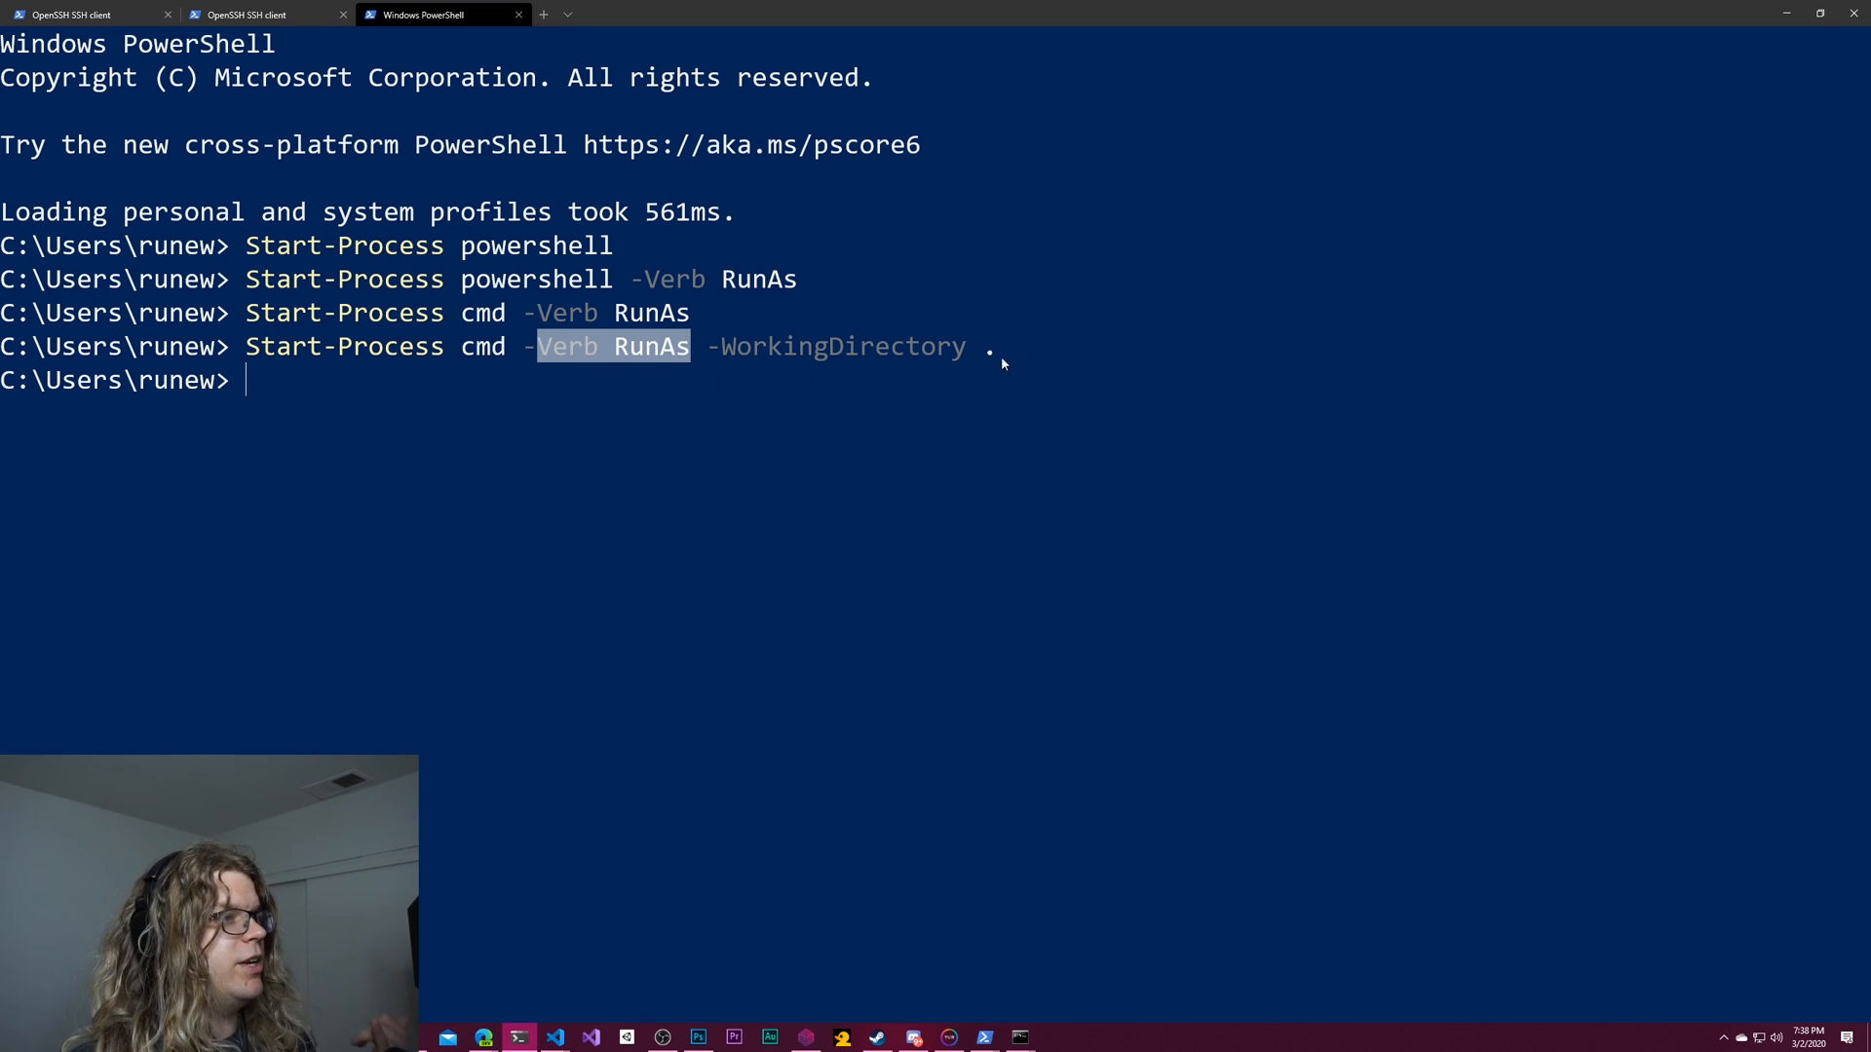
mouse_move(848, 635)
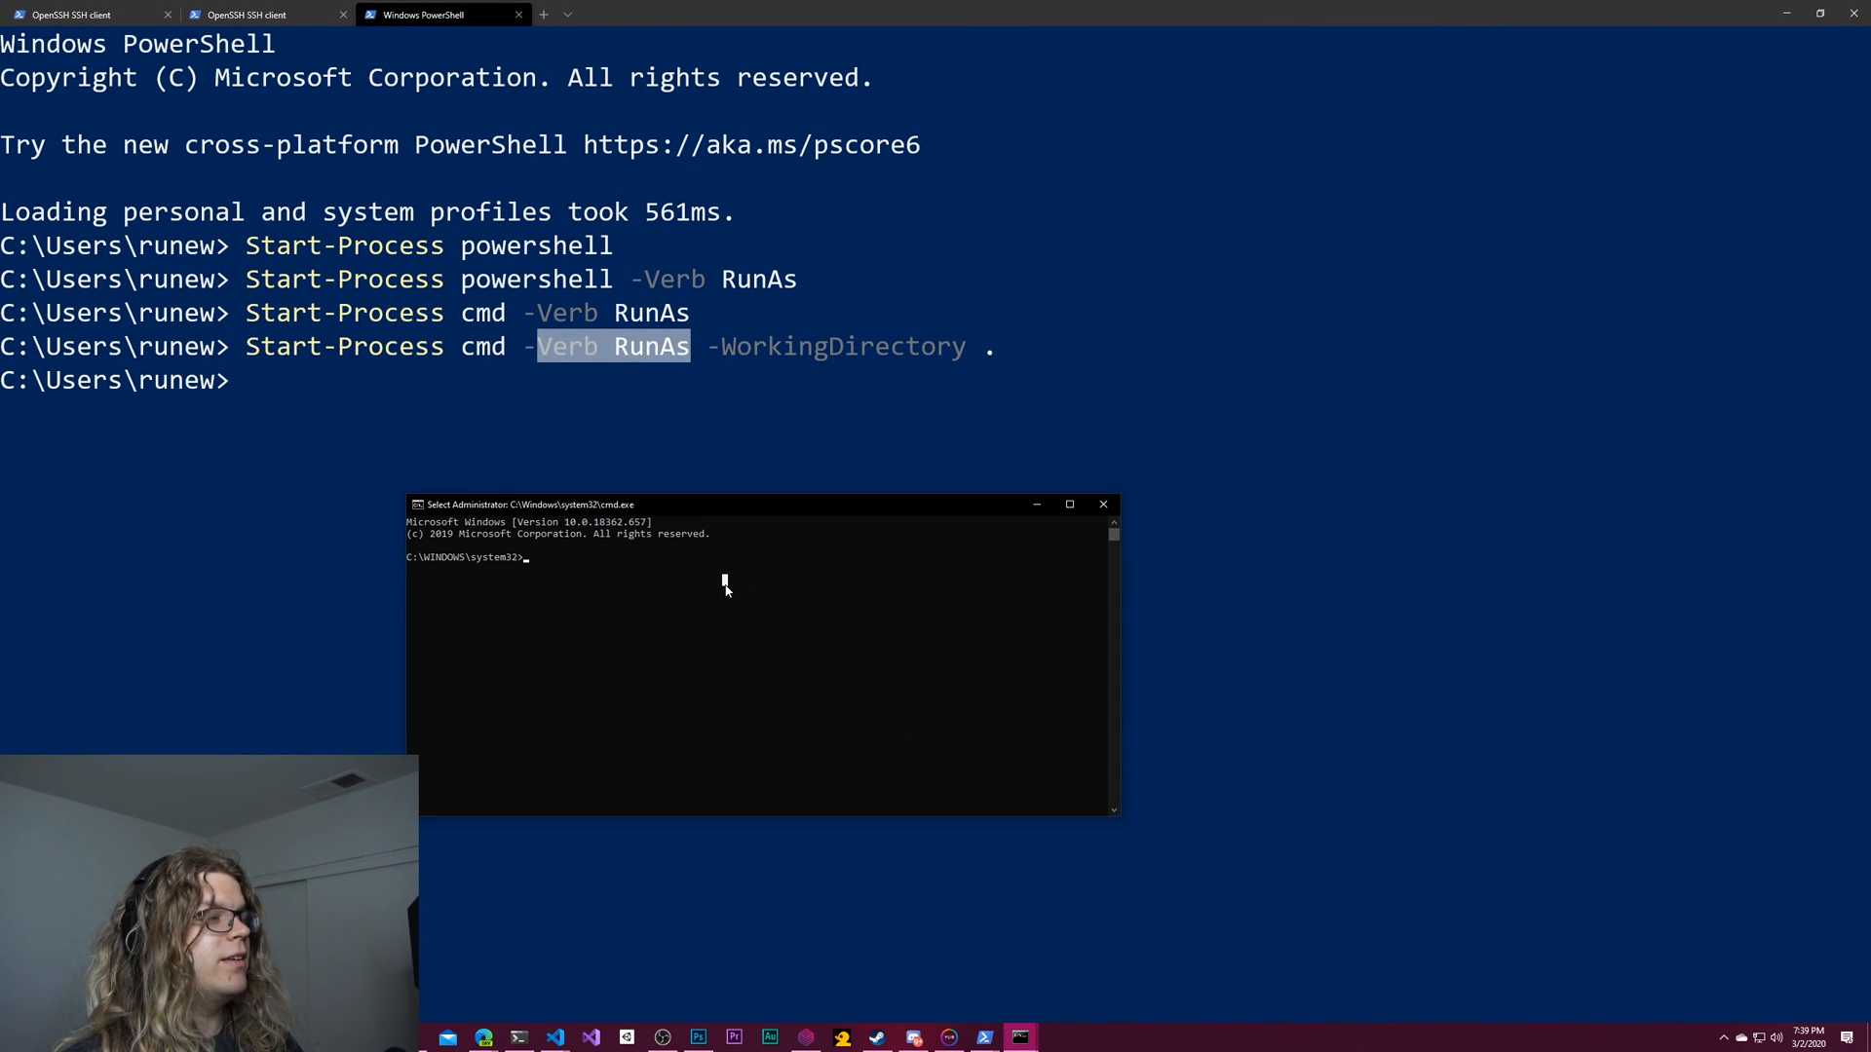
Step: In the admin console's PowerShell, enter 'start-process powershell -verb runas -workingDirectory' for an elevated PowerShell at C:\
type("start-p")
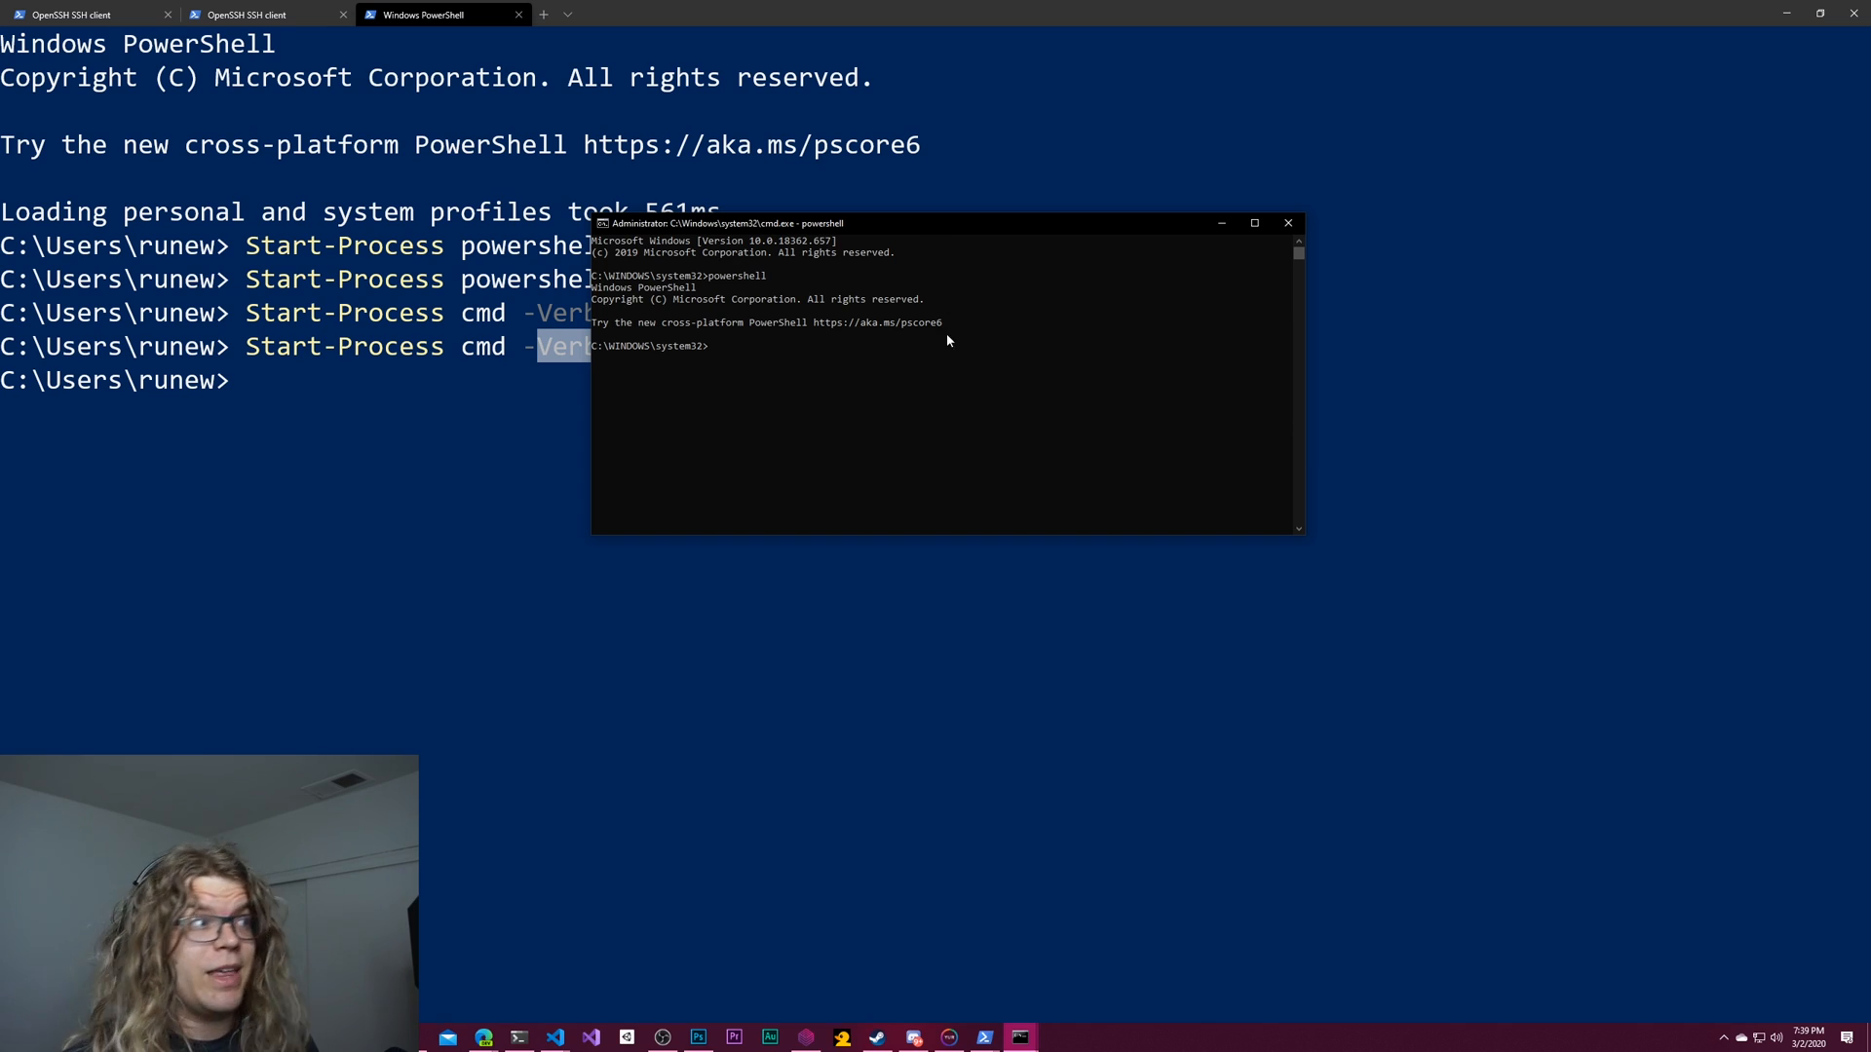
type("start-process")
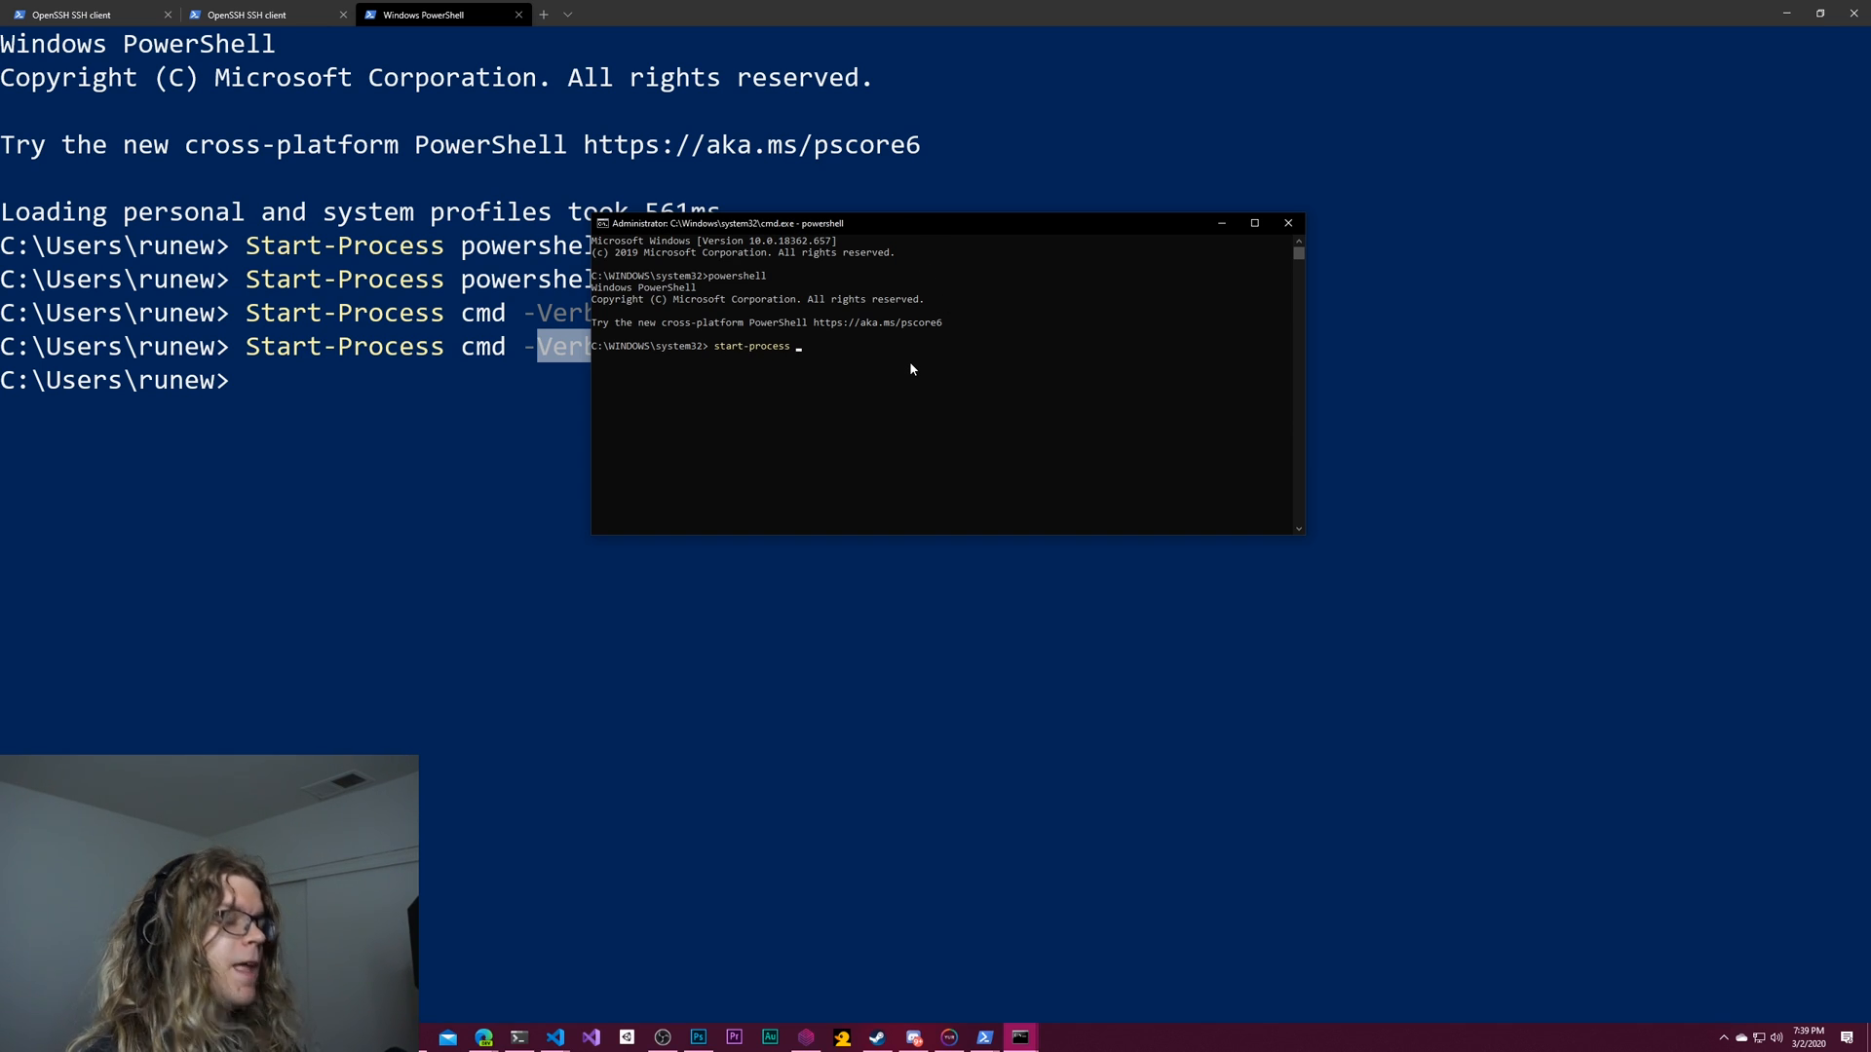
type("powershell -verb")
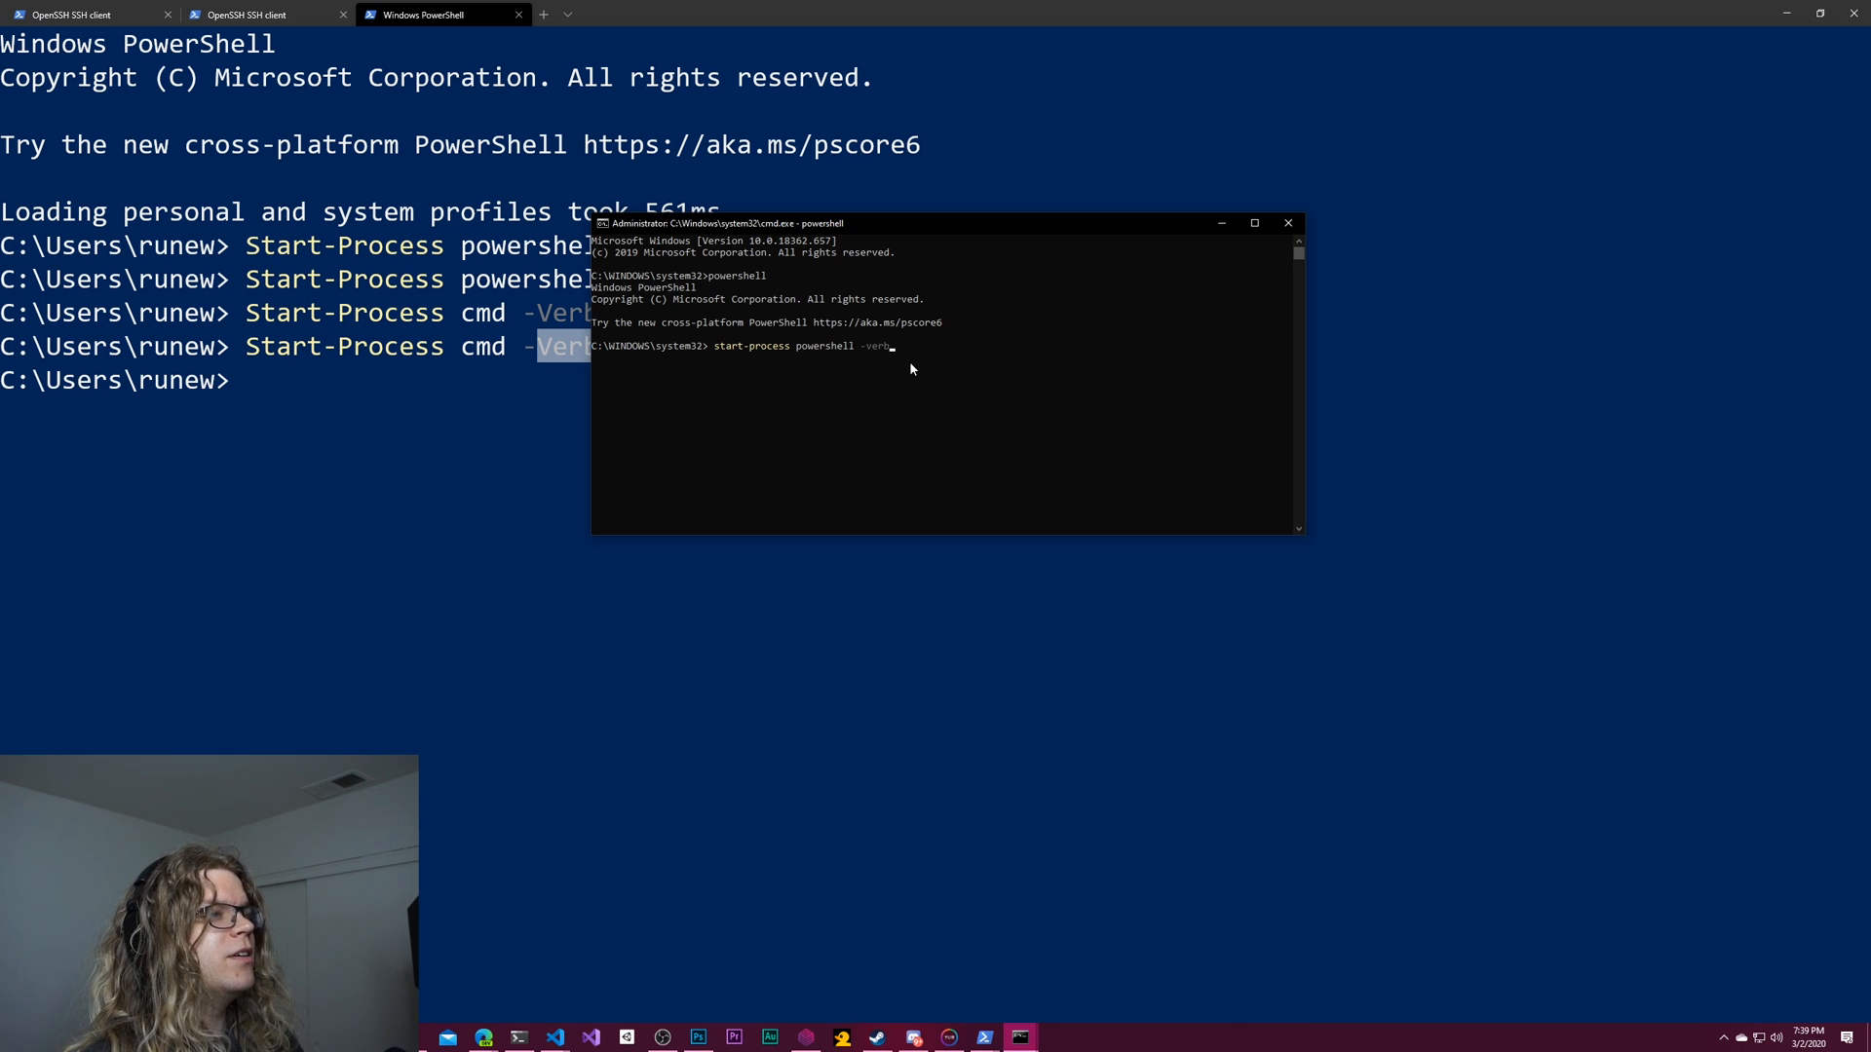
type("runas -v")
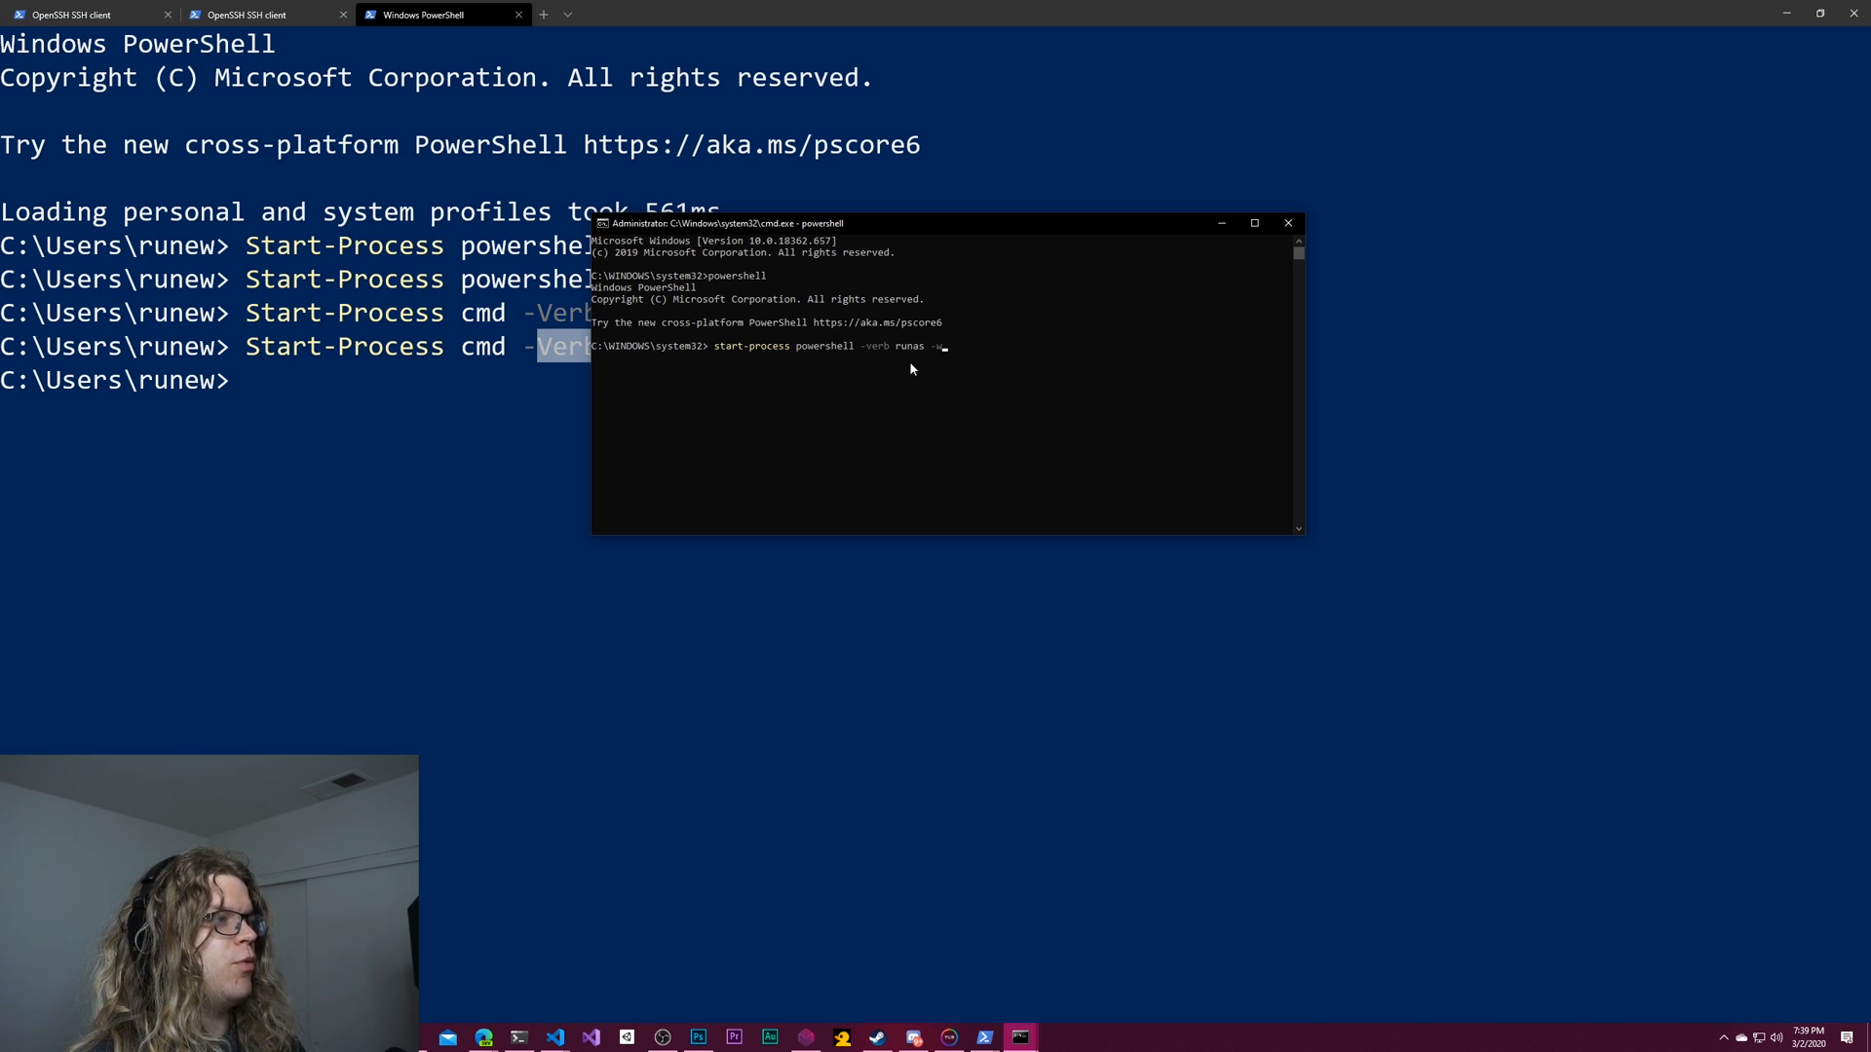
type("-workingDir")
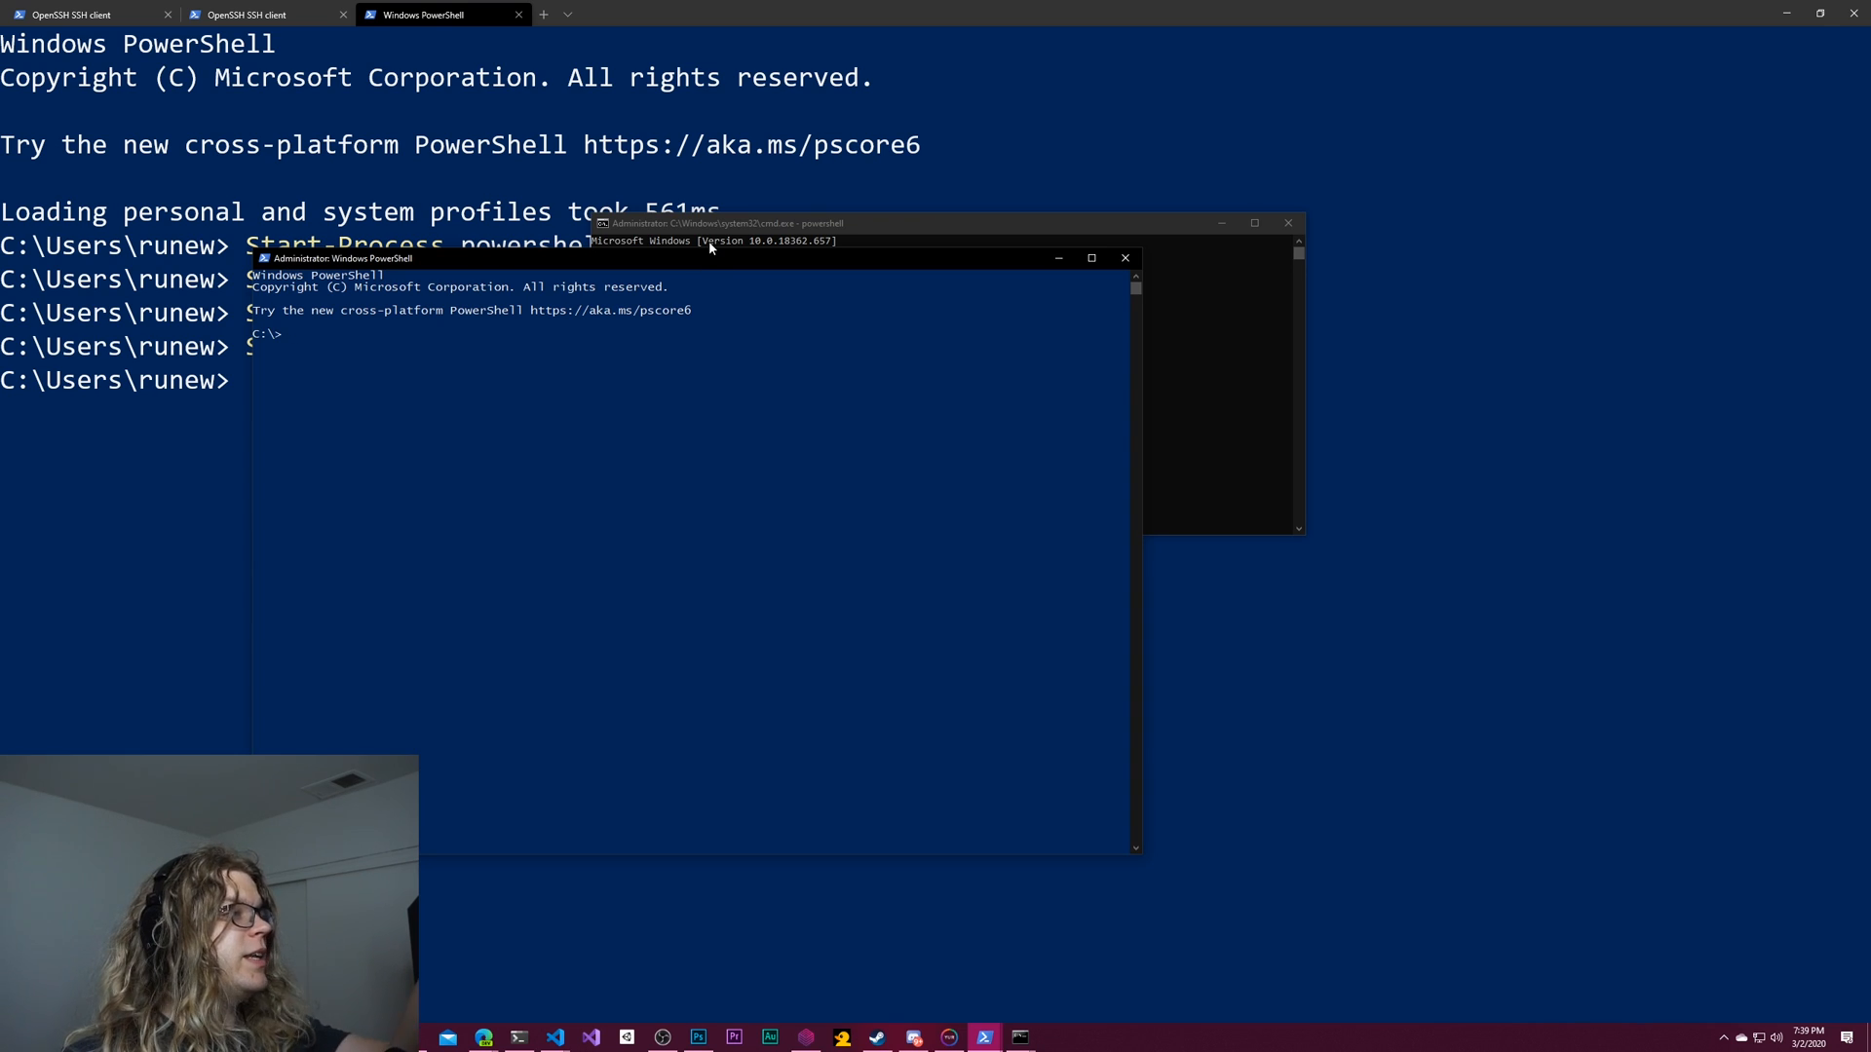
mouse_move(703, 257)
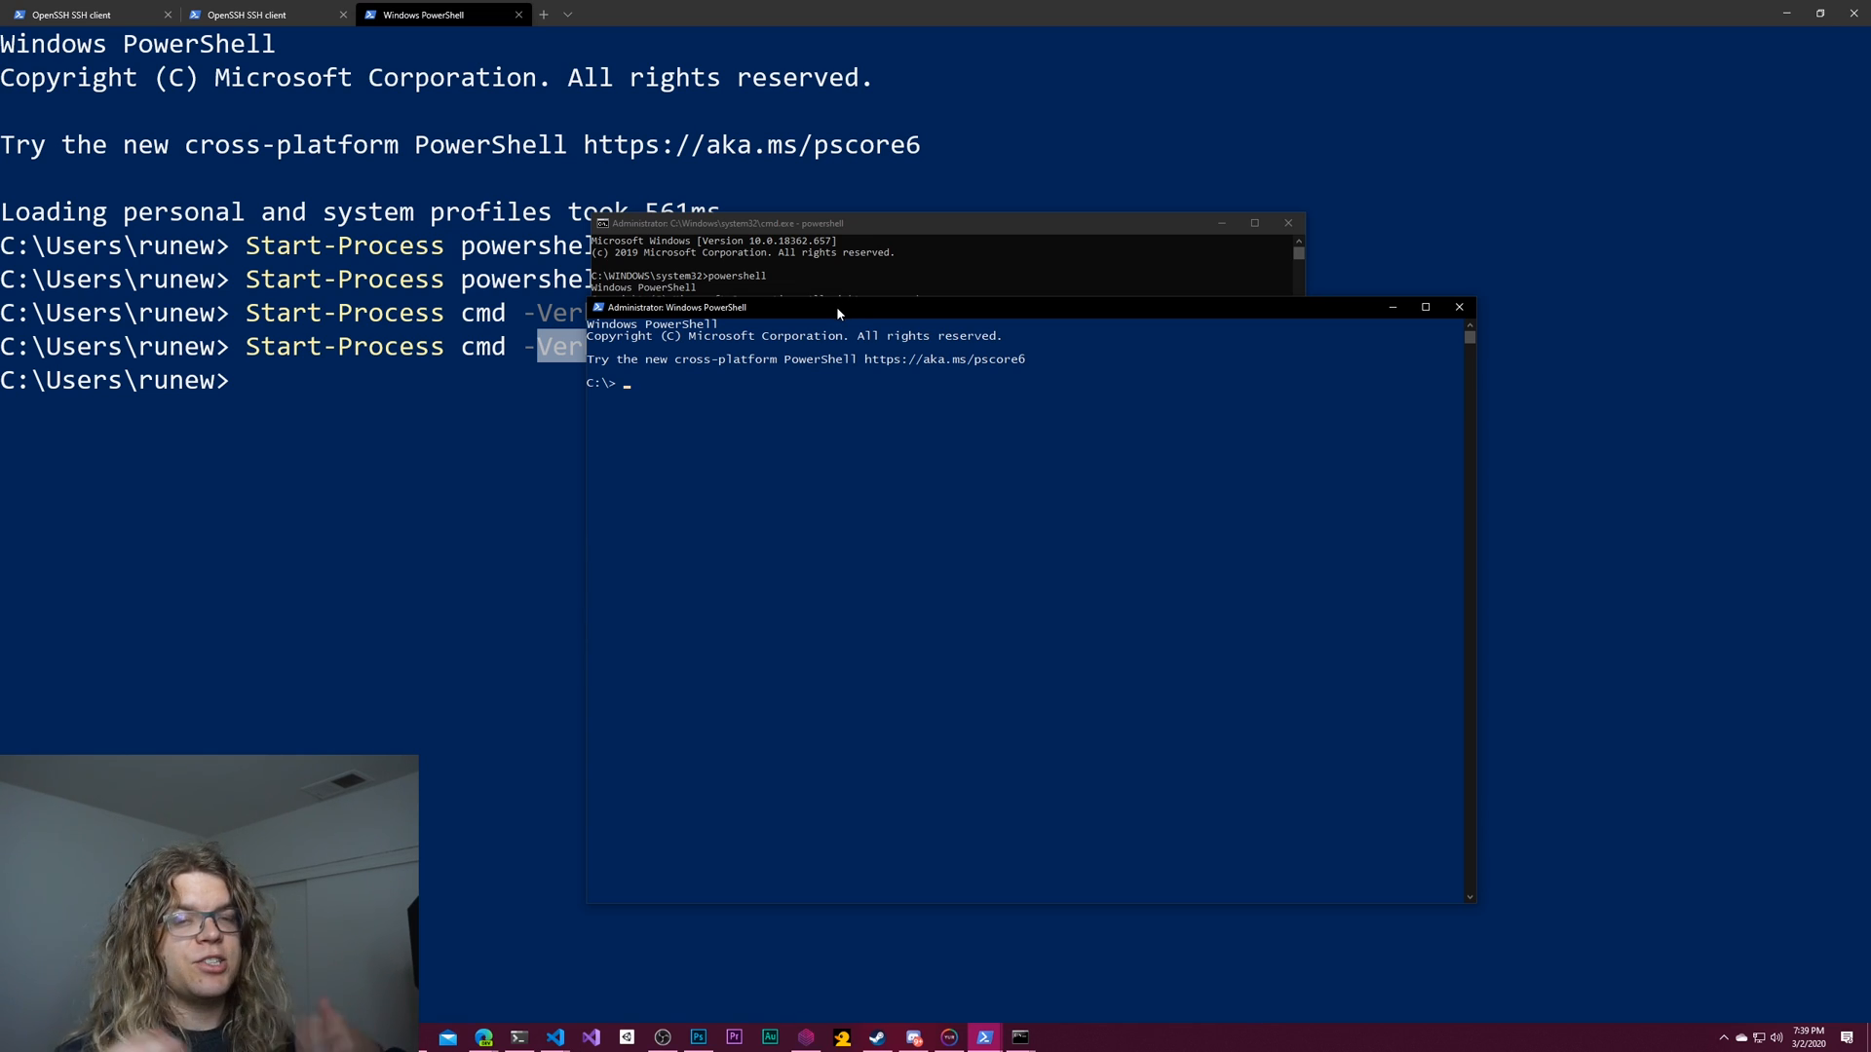
mouse_move(515, 310)
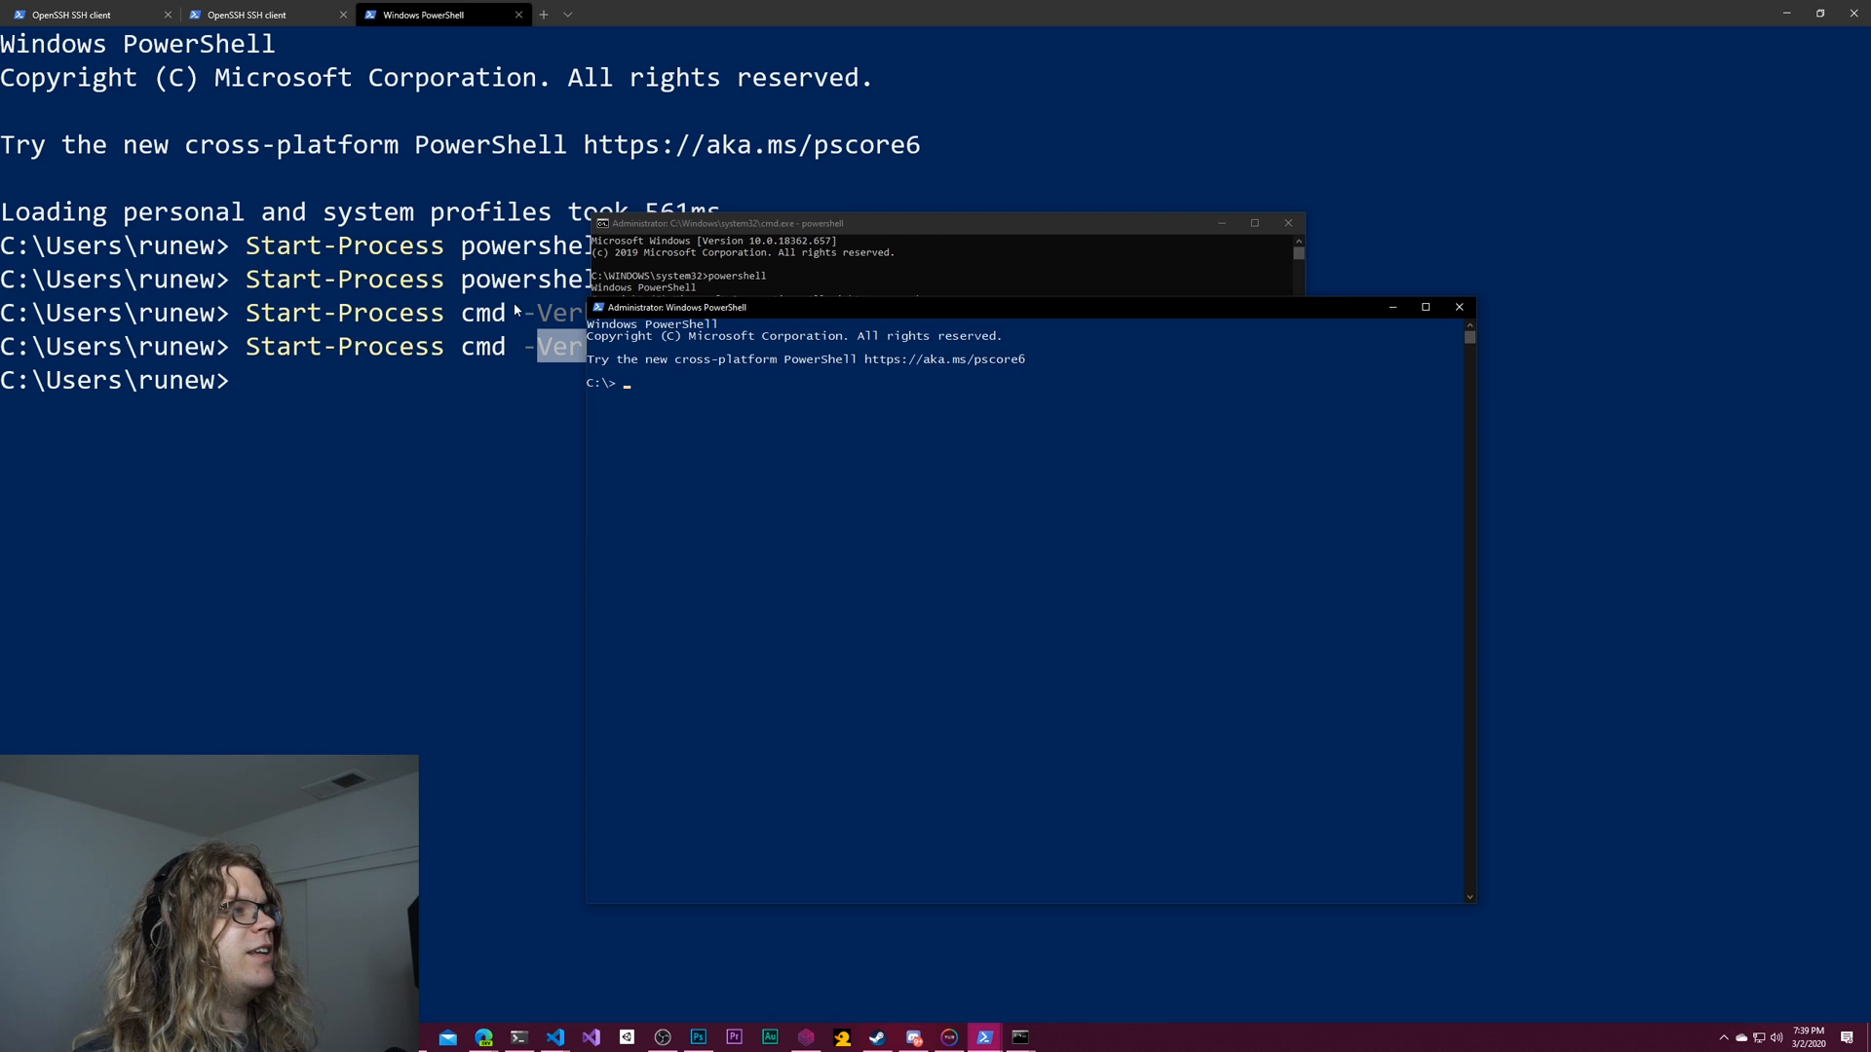